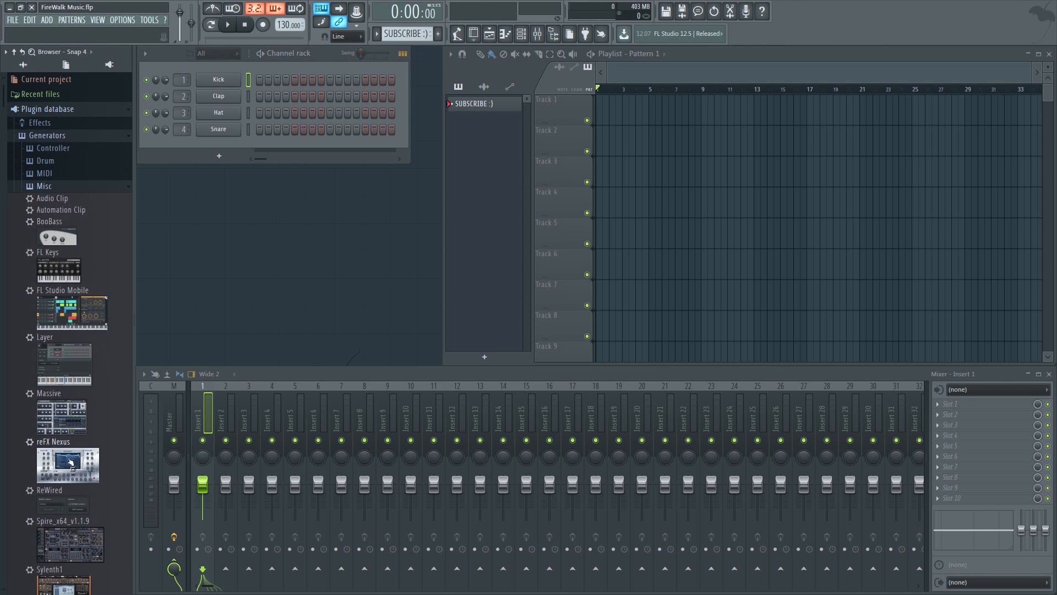
- Load reFX Nexus and a second synth, adding Fruity Parametric EQ 2 to an insert slot
double_click(66, 465)
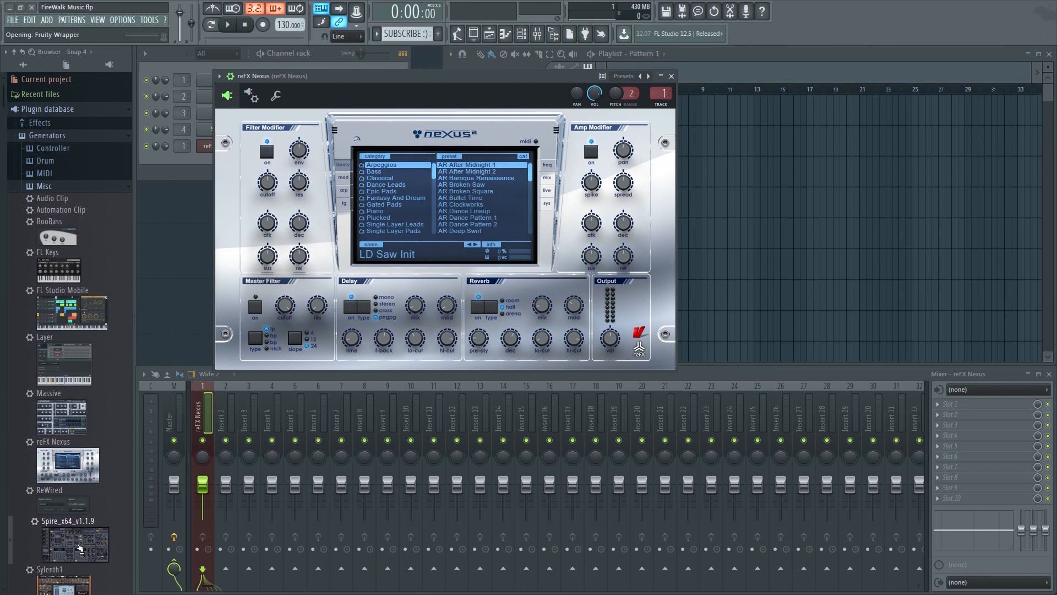
double_click(65, 545)
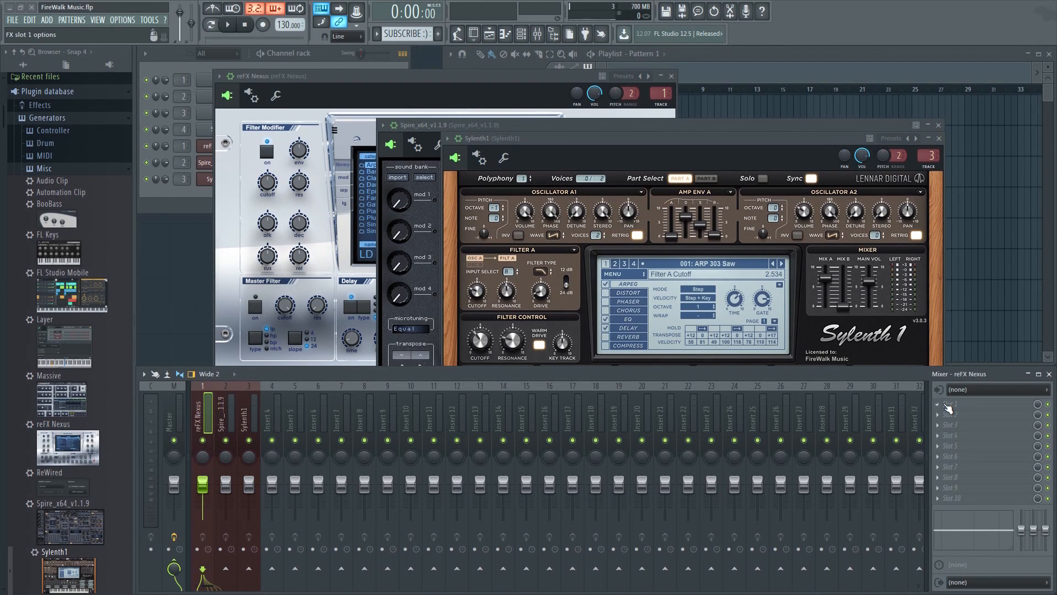
click(950, 404)
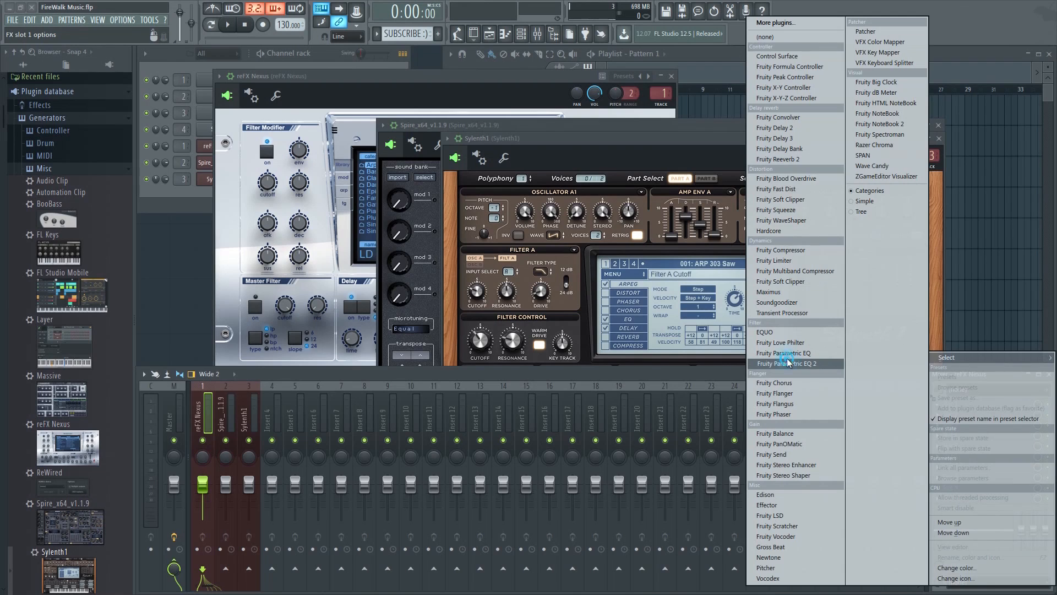
click(796, 364)
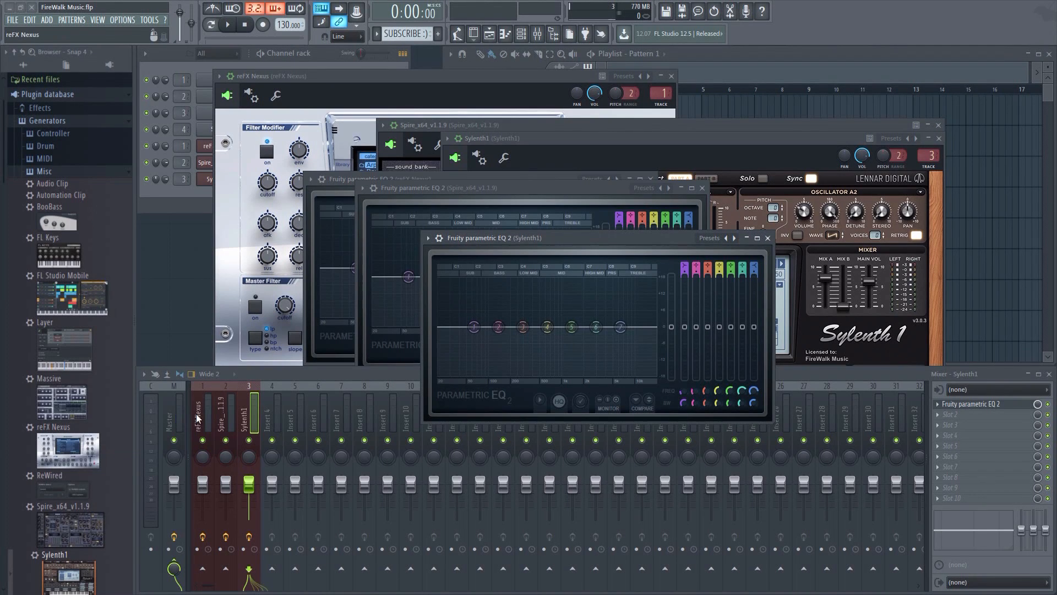
right_click(197, 419)
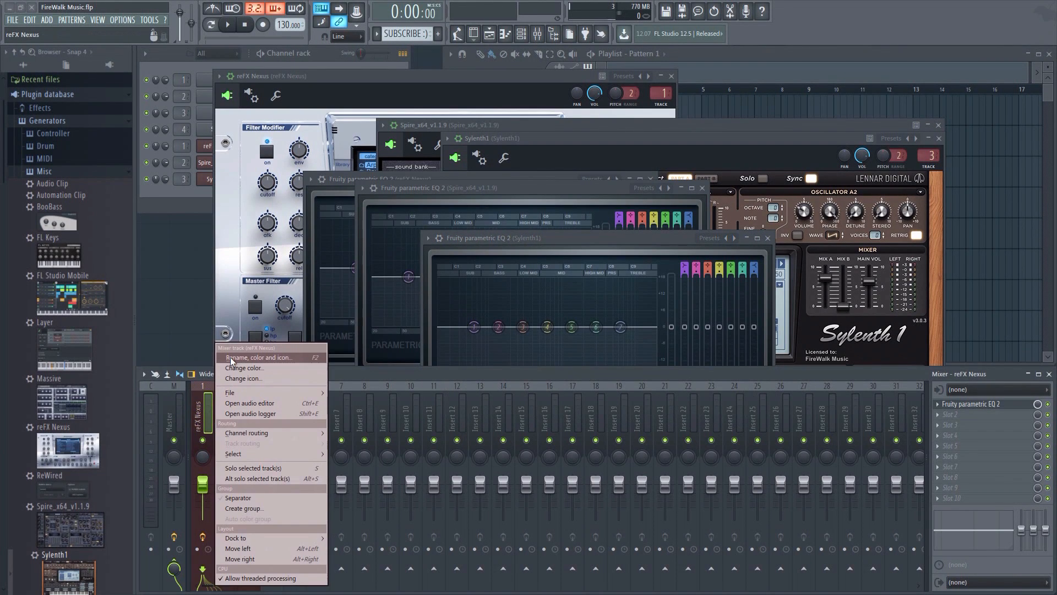
click(258, 358)
text(Sy)
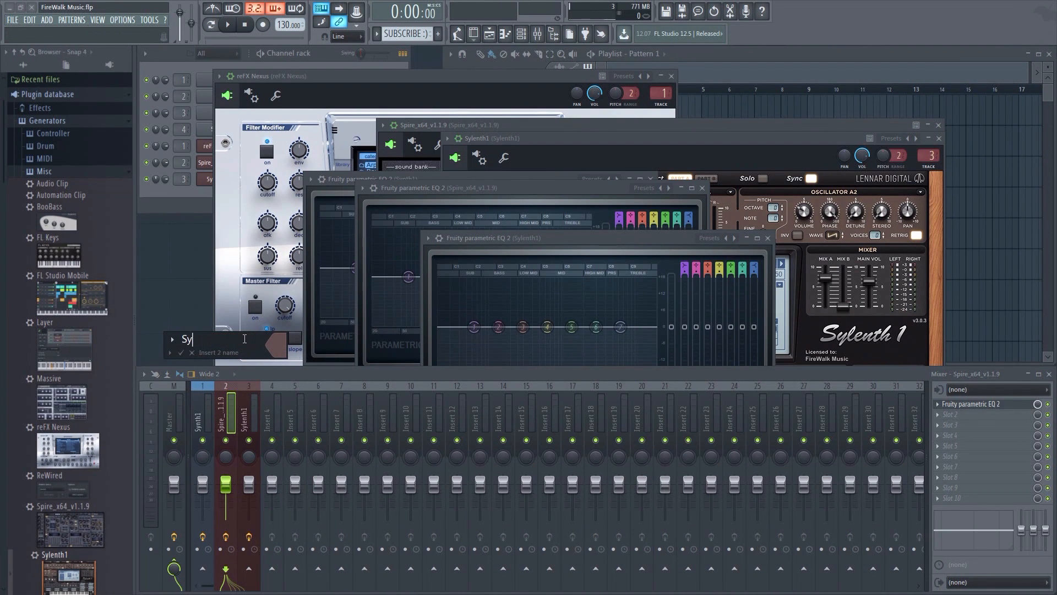
text(nth2)
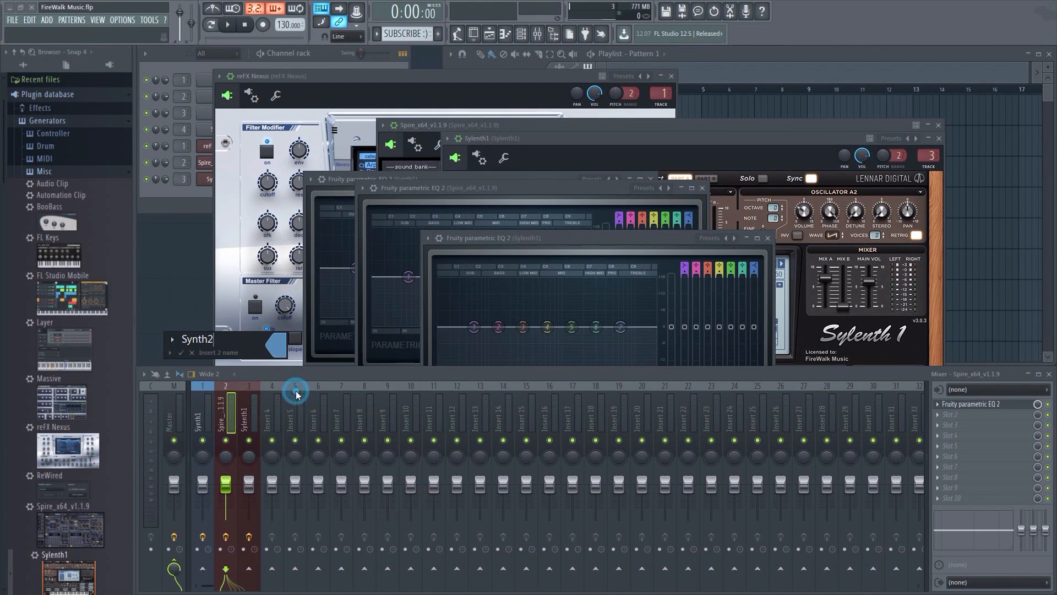
click(249, 419)
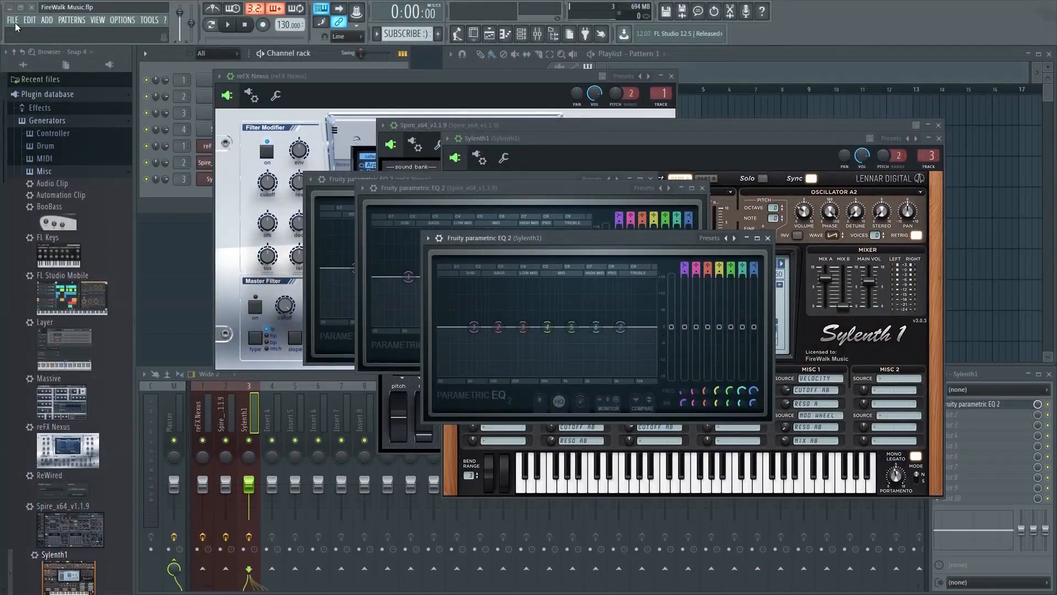
- Create a new project from the Minimal > Empty template via the File menu
click(16, 20)
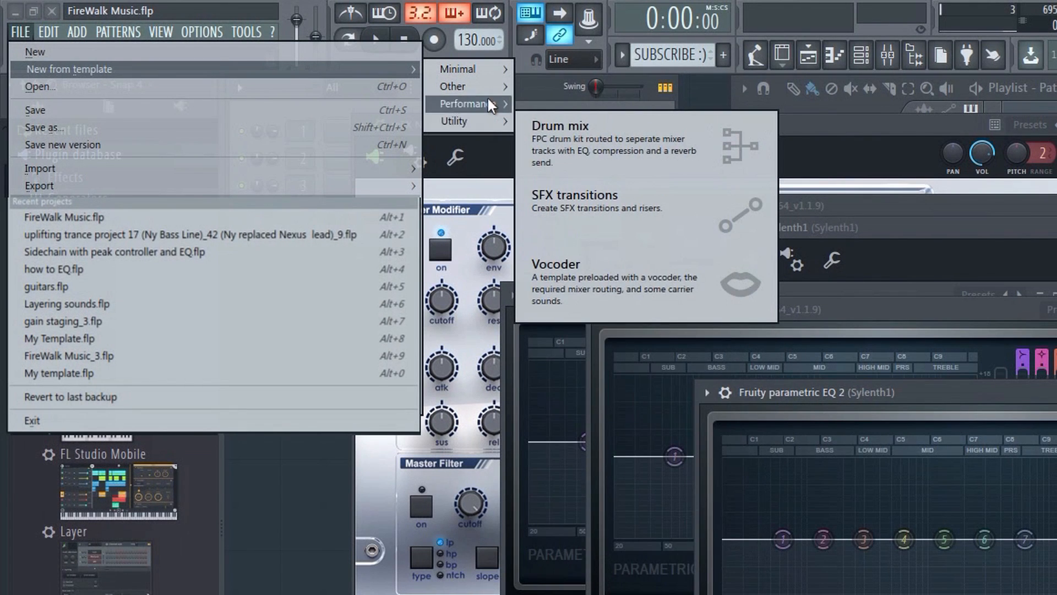
mouse_move(468, 69)
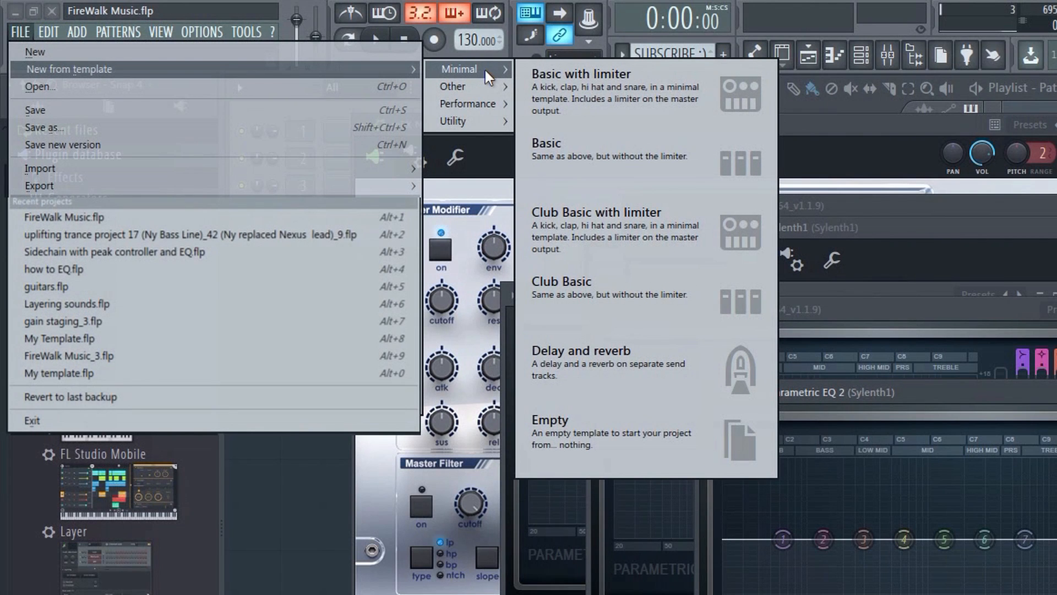
mouse_move(659, 287)
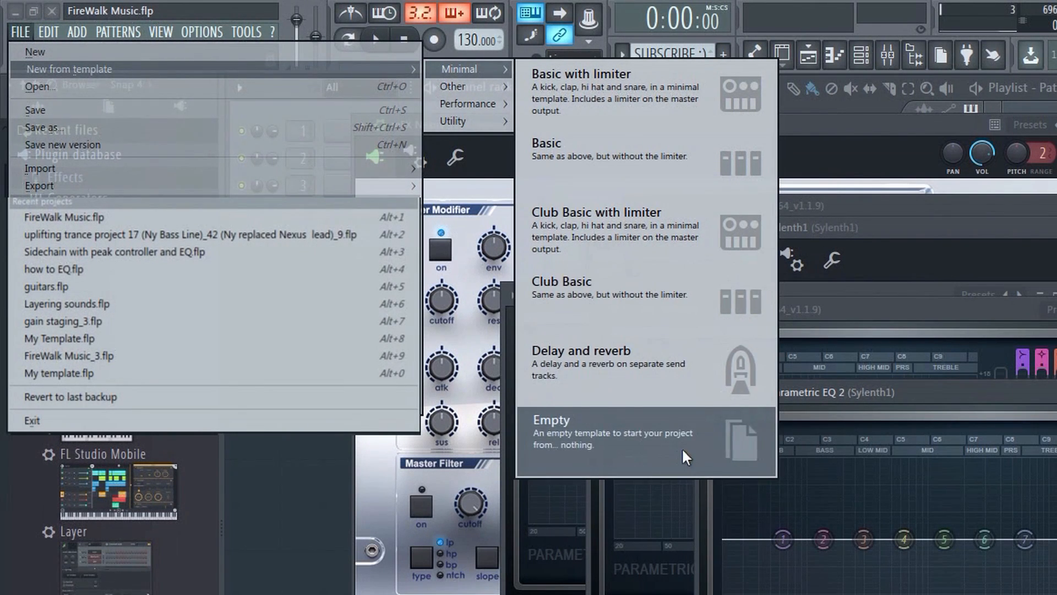
click(671, 443)
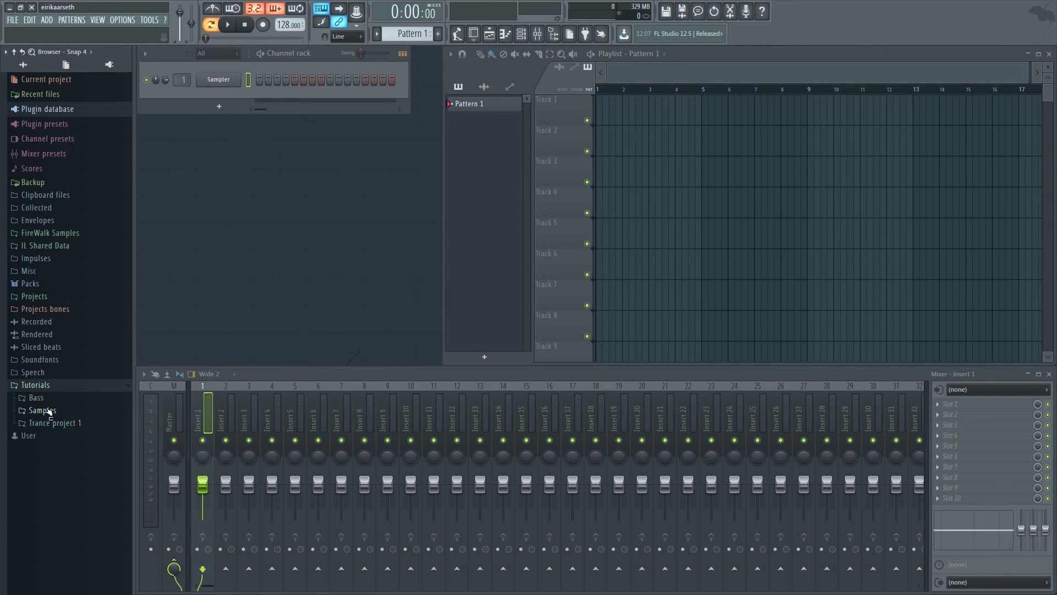
- Preview kicks and add Kick (Arctic) from Samples > Kicks to the channel rack
click(42, 410)
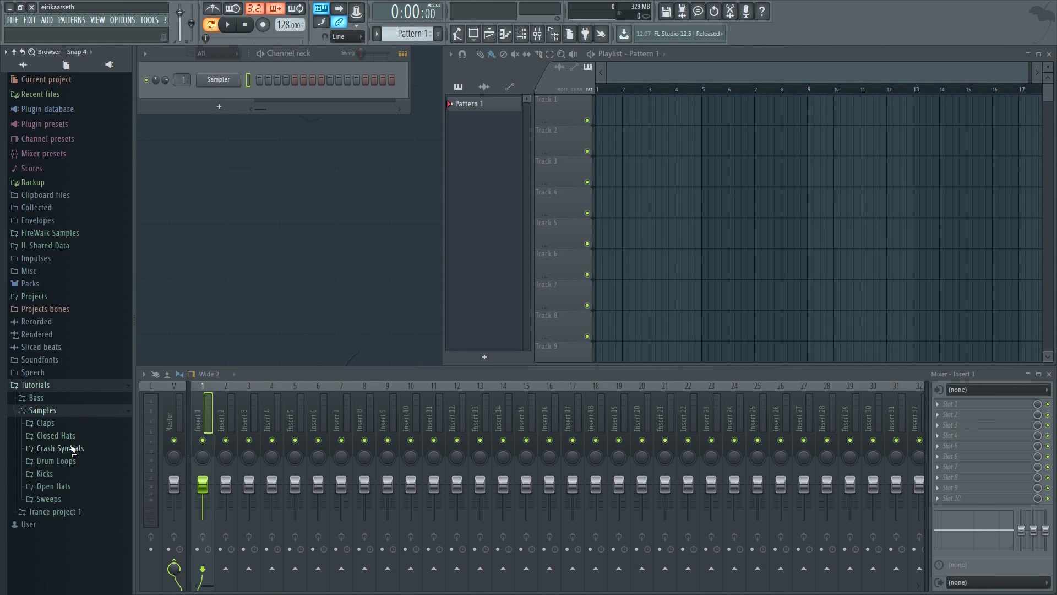
click(44, 473)
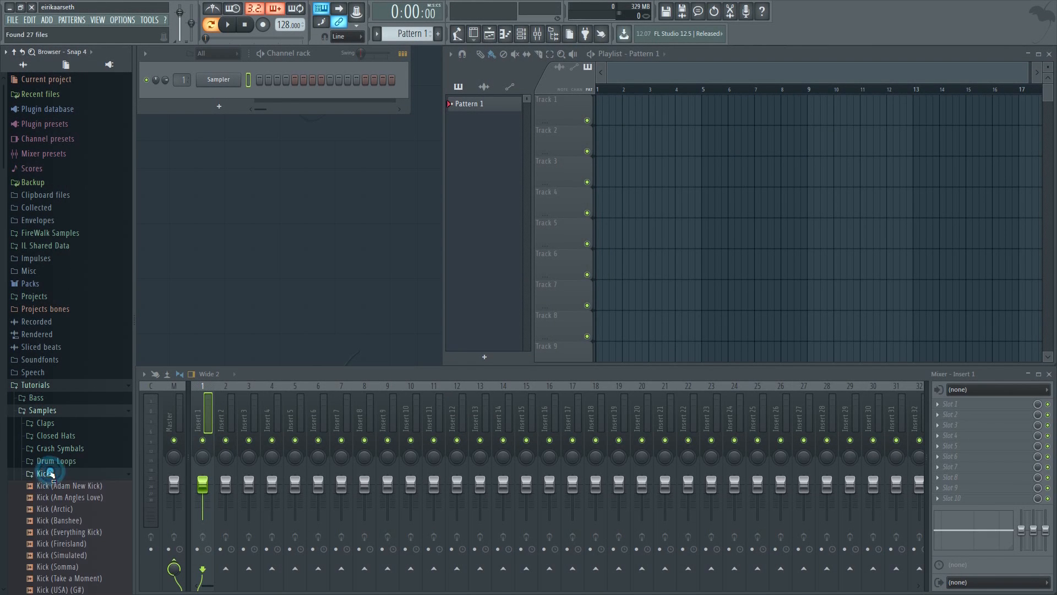
click(62, 497)
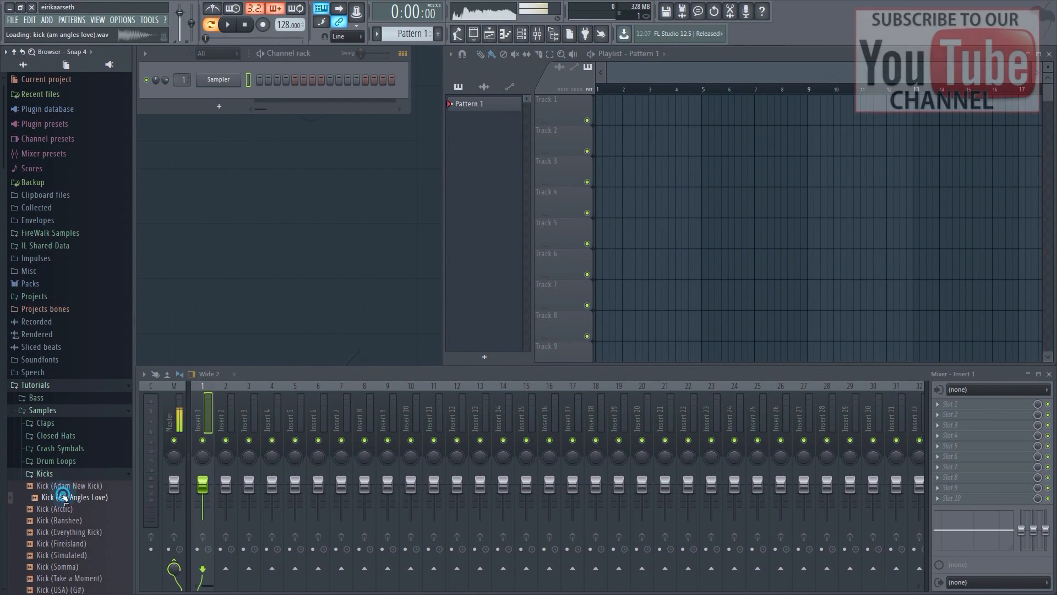
click(49, 508)
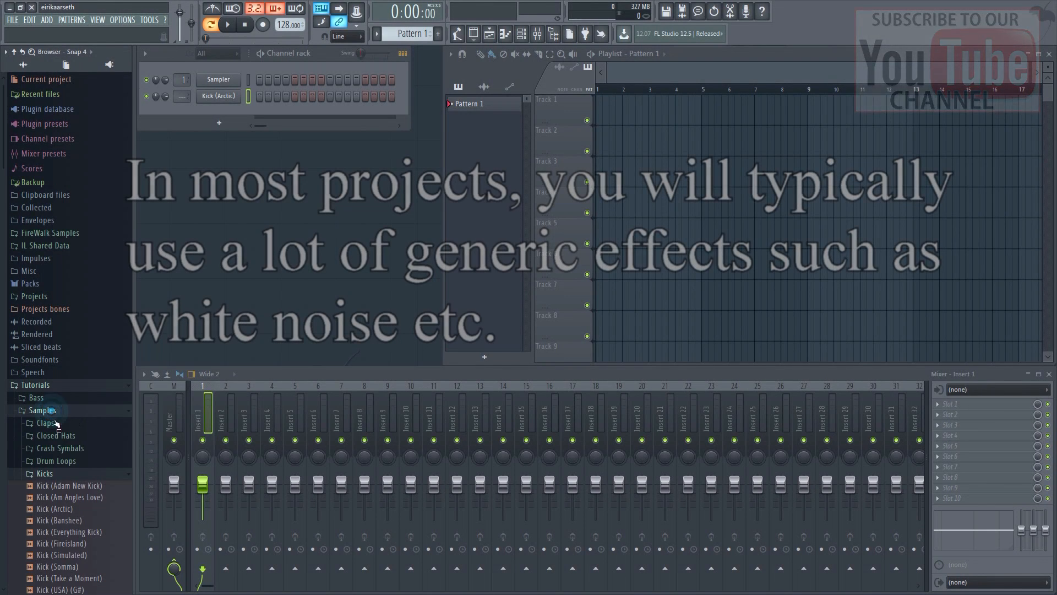
click(44, 473)
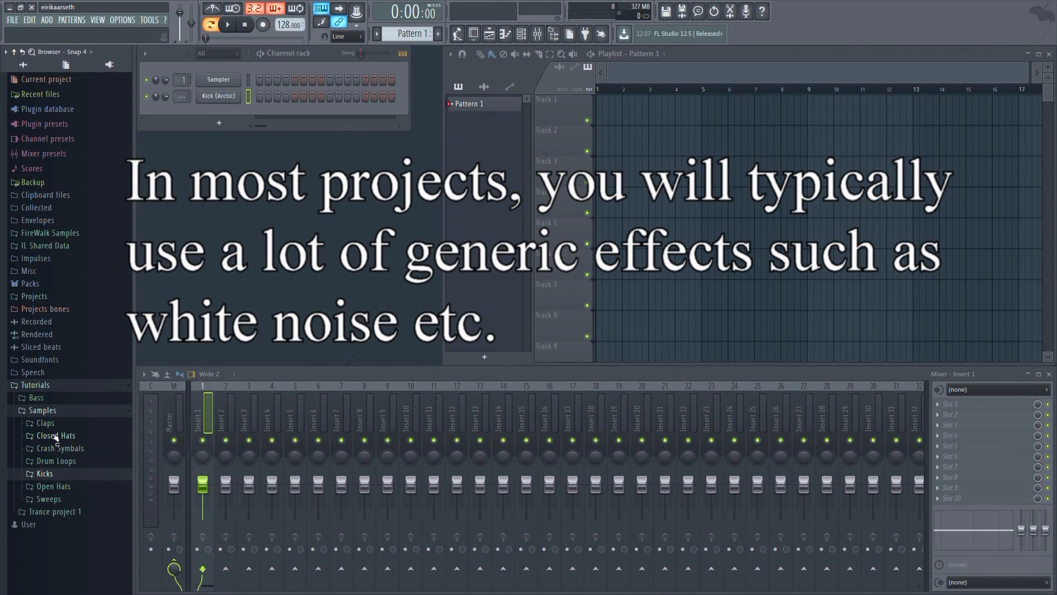
mouse_move(60, 444)
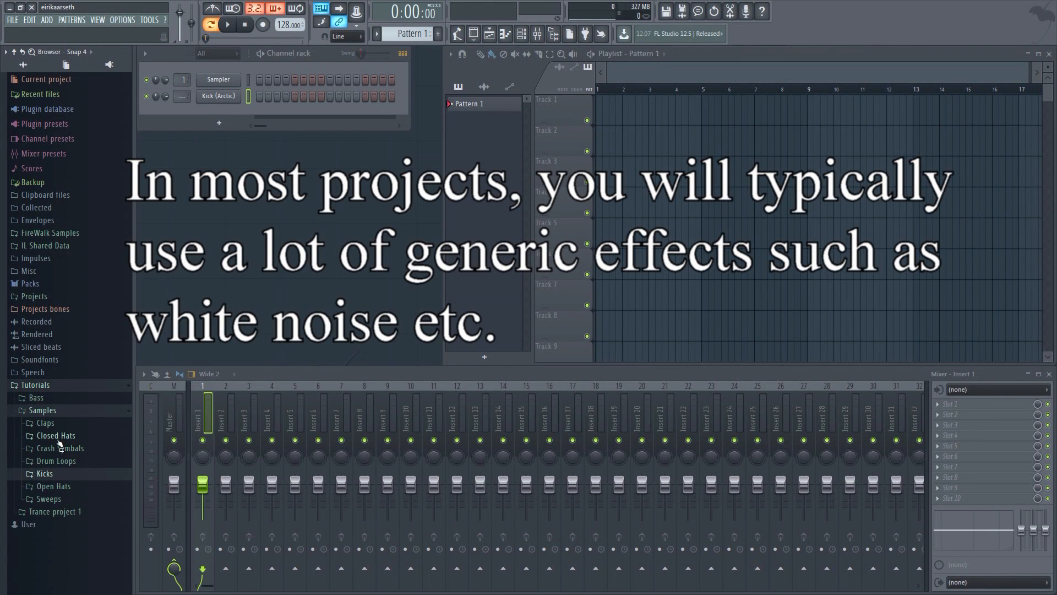
- Add ATE2 closed and open hat samples to the channel rack, then browse Sweeps > Sweep UP
click(55, 435)
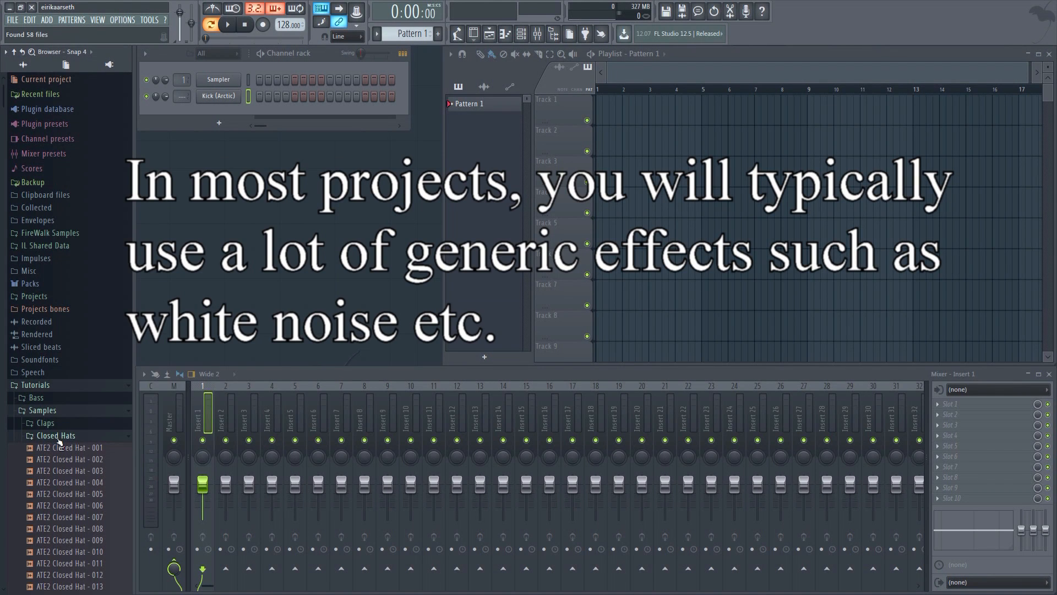
click(67, 470)
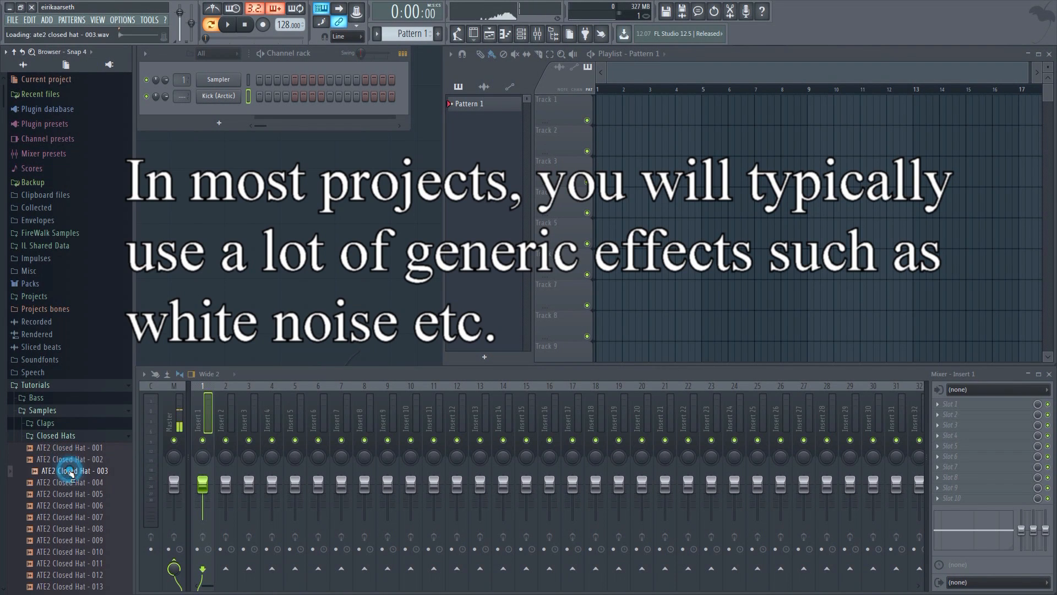
click(70, 494)
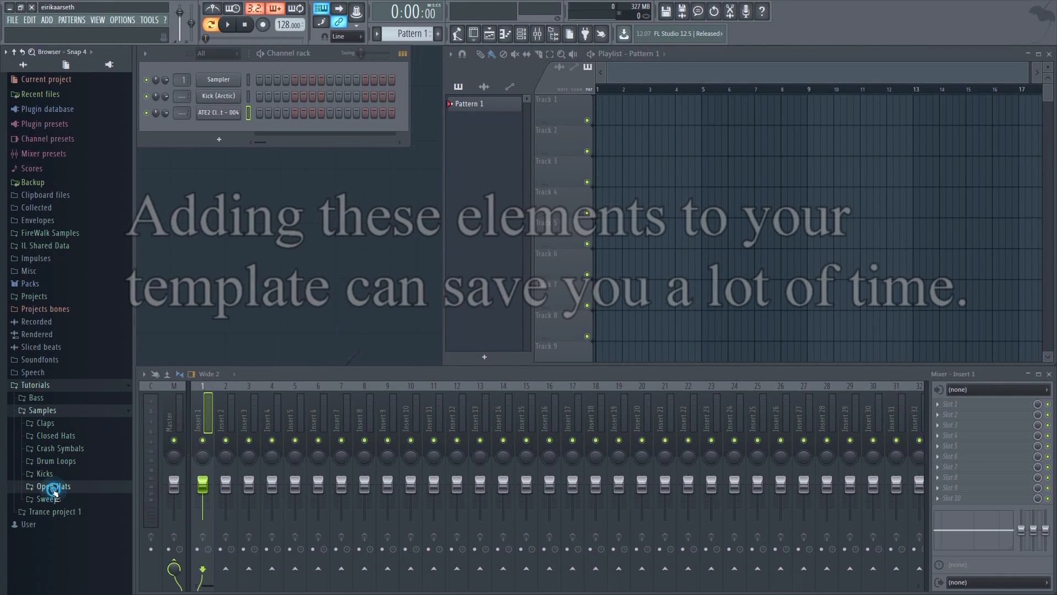
click(53, 486)
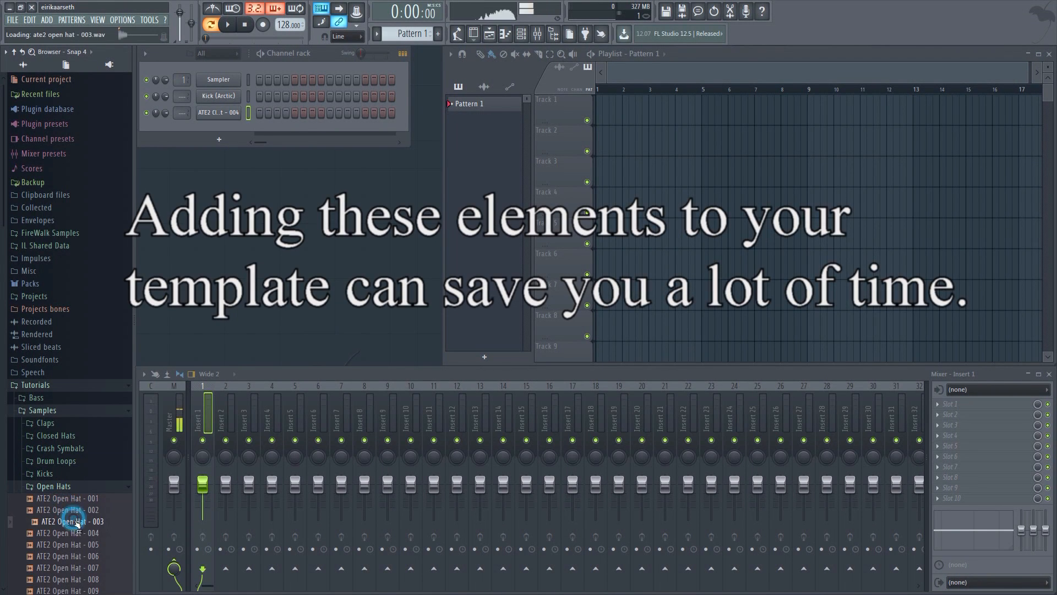
drag(72, 520, 213, 135)
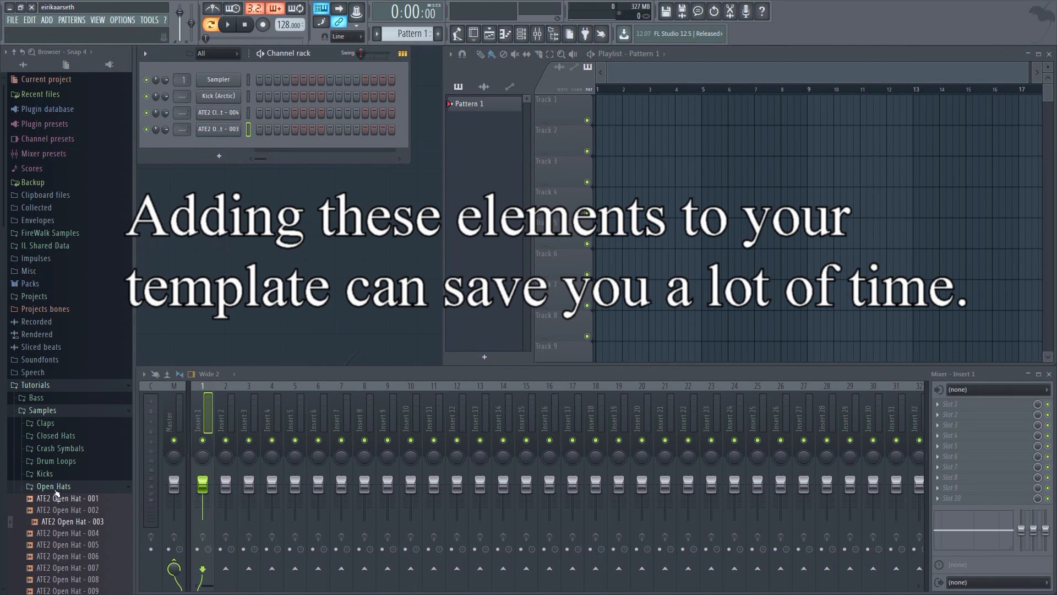
click(52, 486)
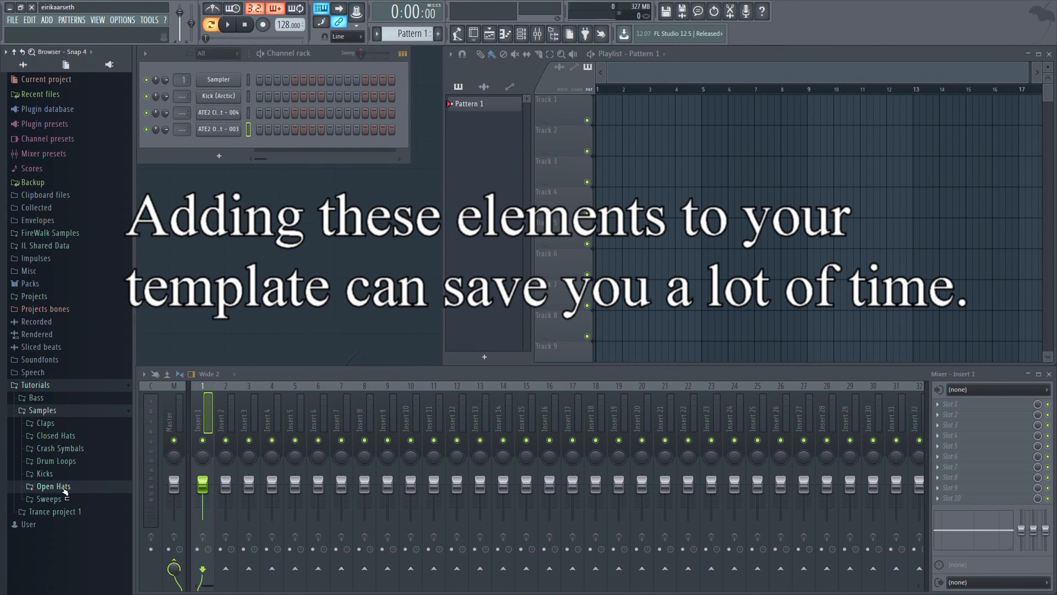
click(48, 498)
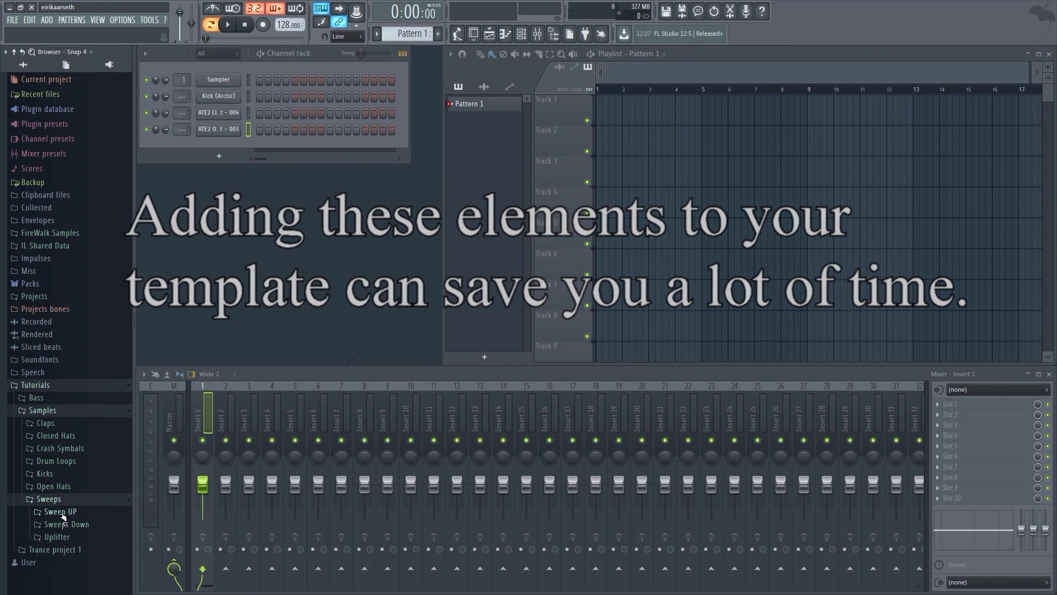
click(53, 511)
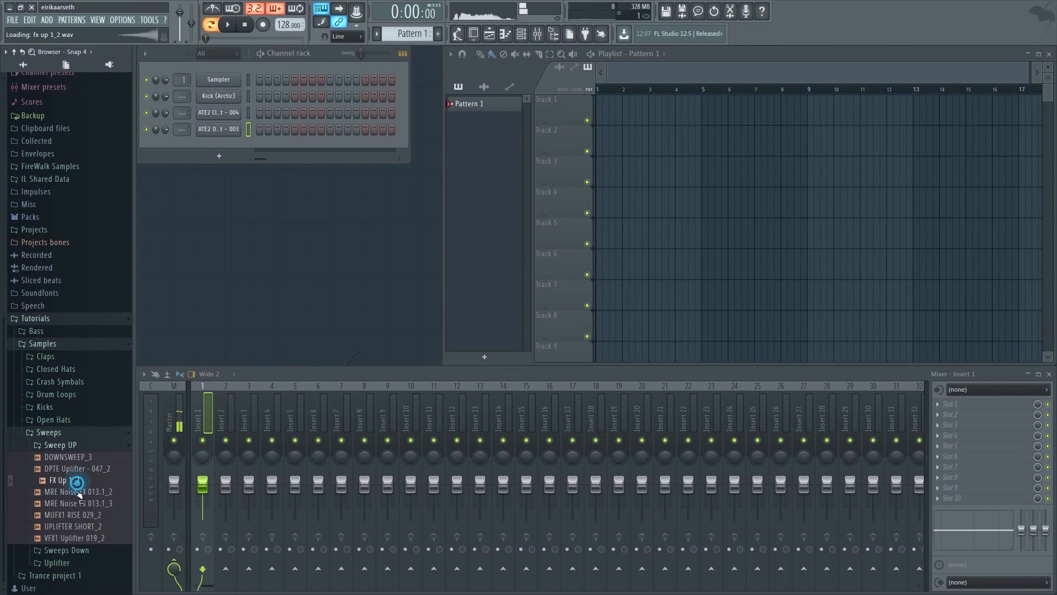
- Audition rising sweeps and load MRE Noise FX 013.1_2 and Long Sweep 1 as channels
click(60, 480)
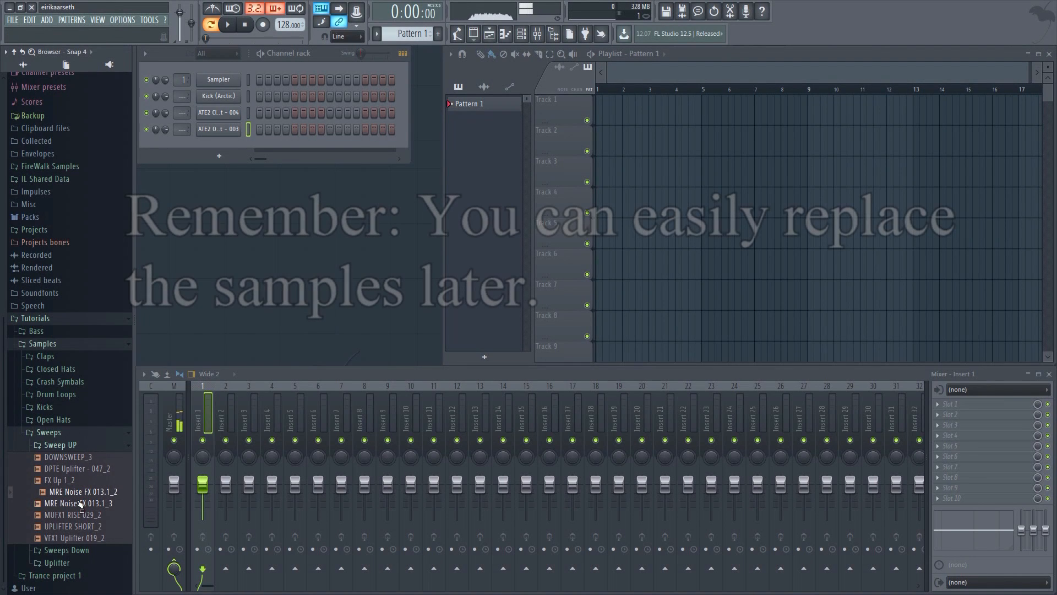
click(73, 503)
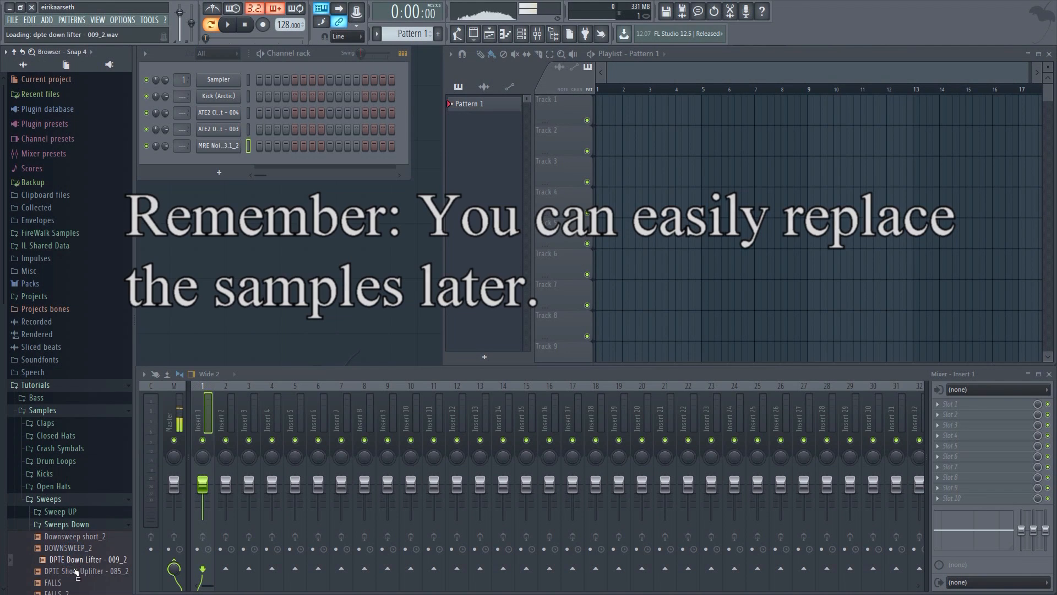
scroll(down, 3)
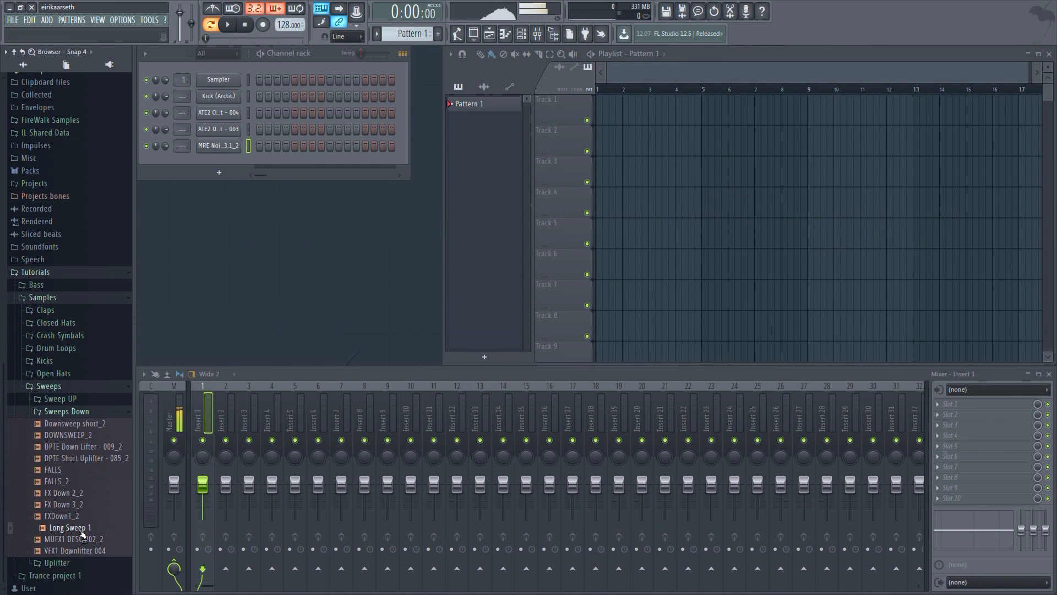
middle_click(69, 527)
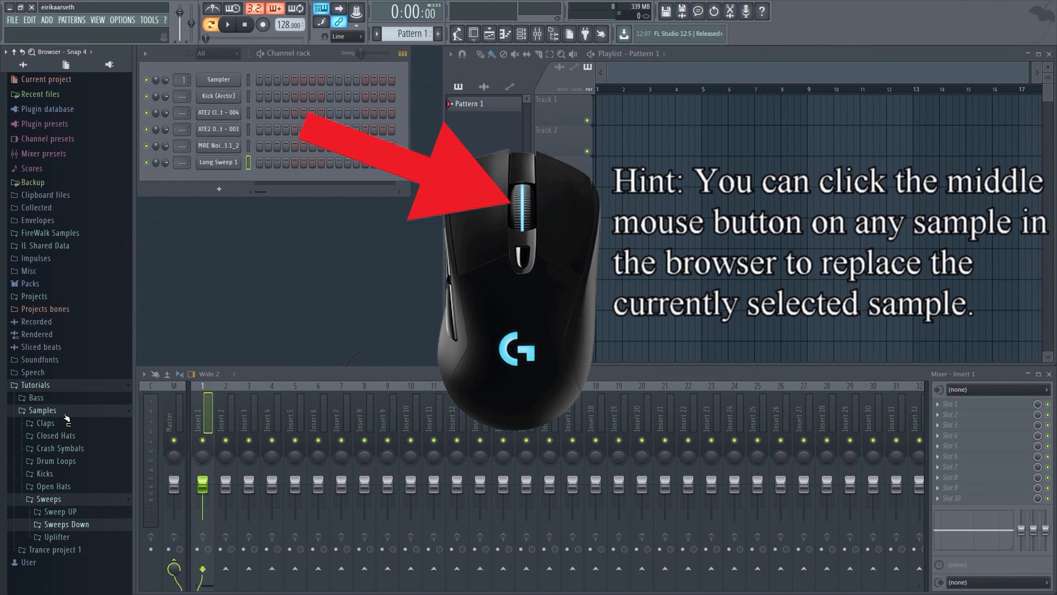
- Swap the kick channel's sample to Kick (Fireisland), then another kick from Samples > Kicks
click(44, 473)
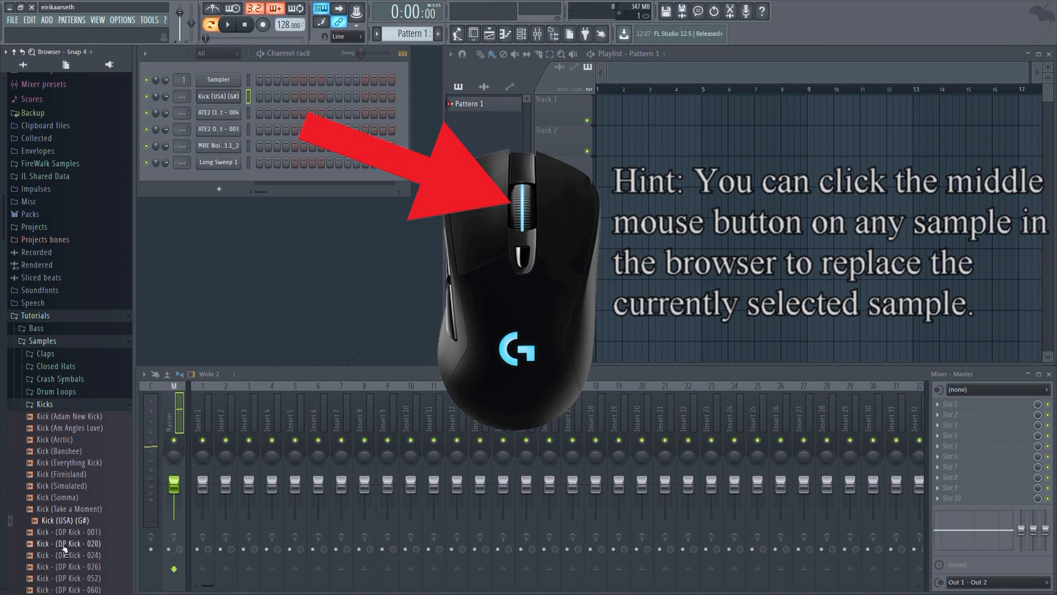
middle_click(61, 473)
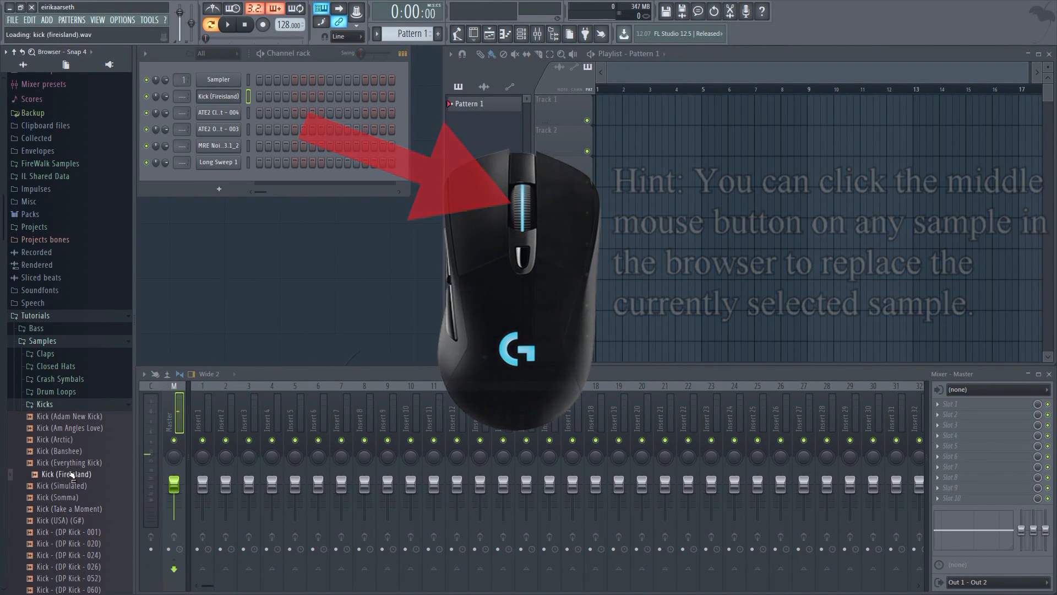
middle_click(69, 428)
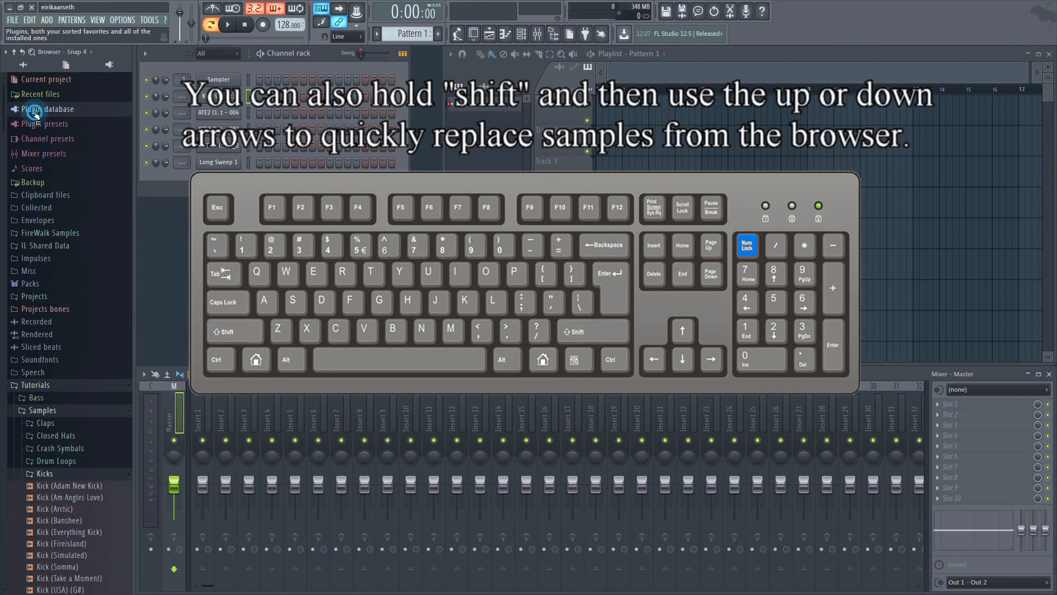
- Add reFX Nexus and Sylenth1, load Sylenth1's custom preset bank, and clone Sylenth1
click(34, 108)
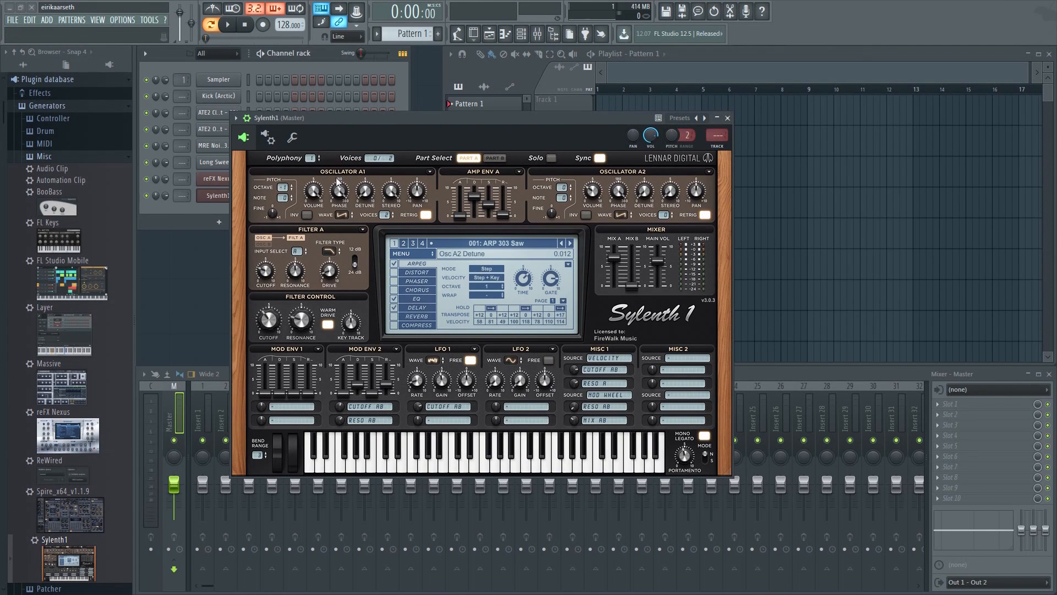
click(410, 253)
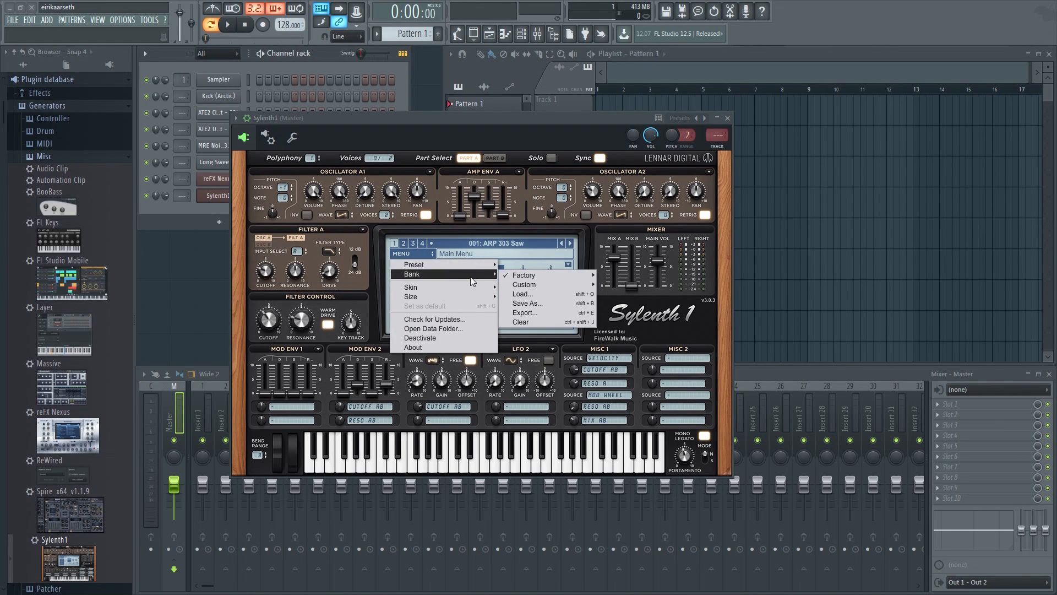
click(524, 284)
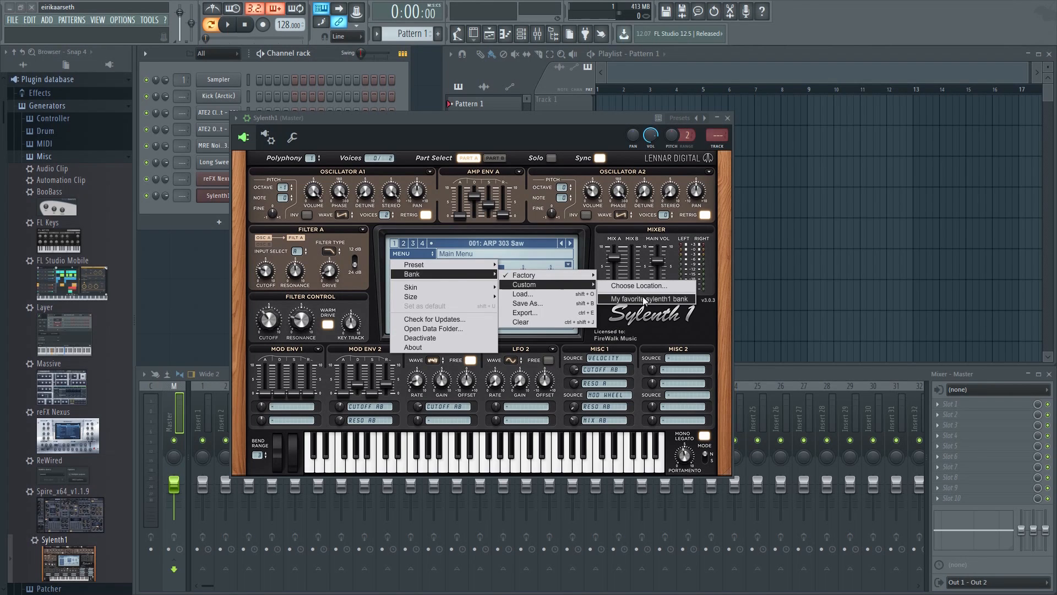
click(649, 298)
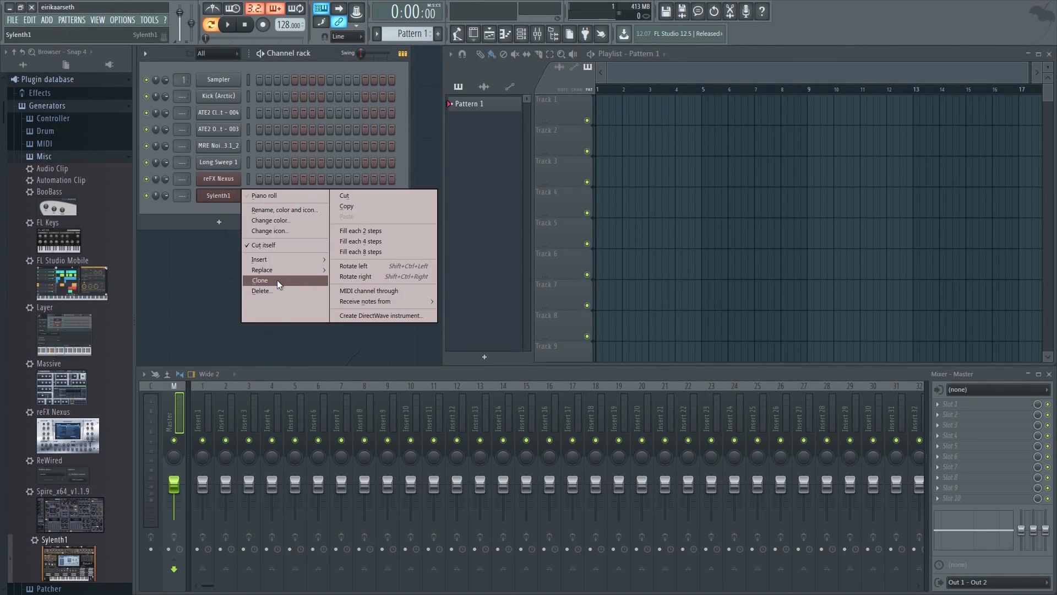
click(260, 280)
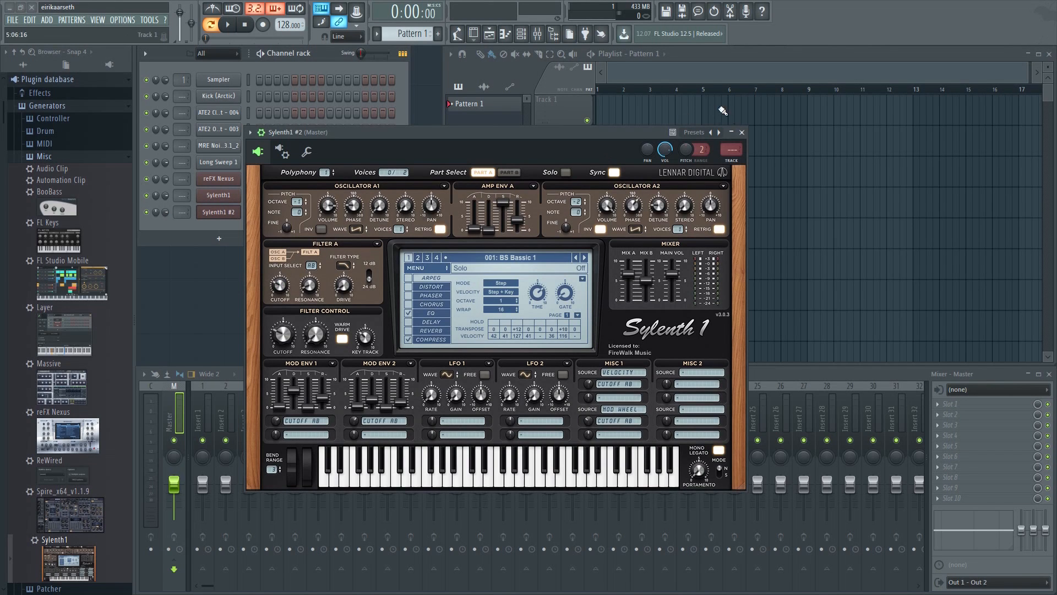
click(742, 132)
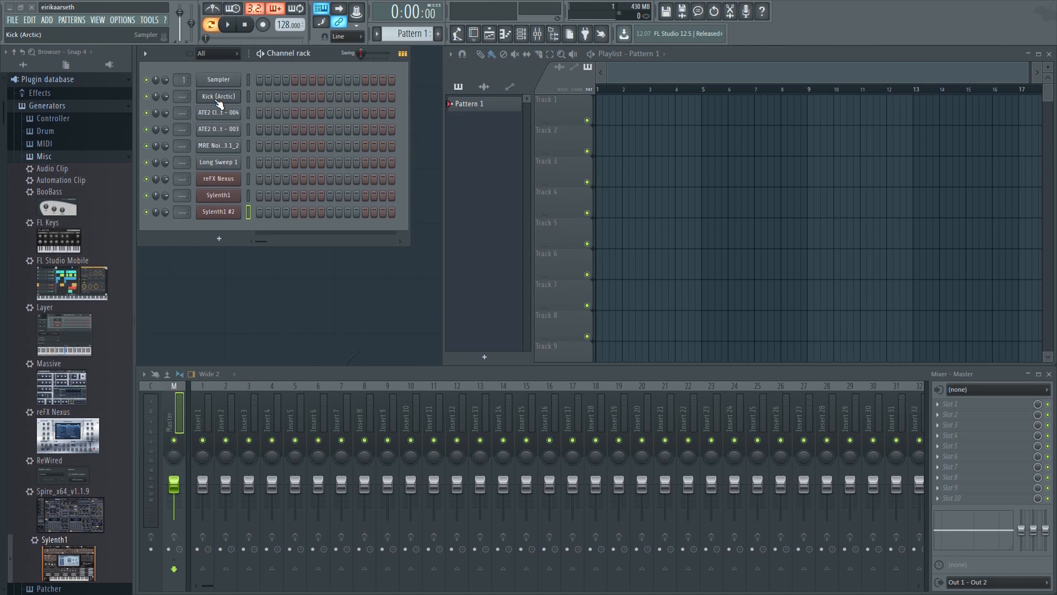
- Pick a colour for the kick channel from its Rename, color and icon options
right_click(217, 96)
text(Kick)
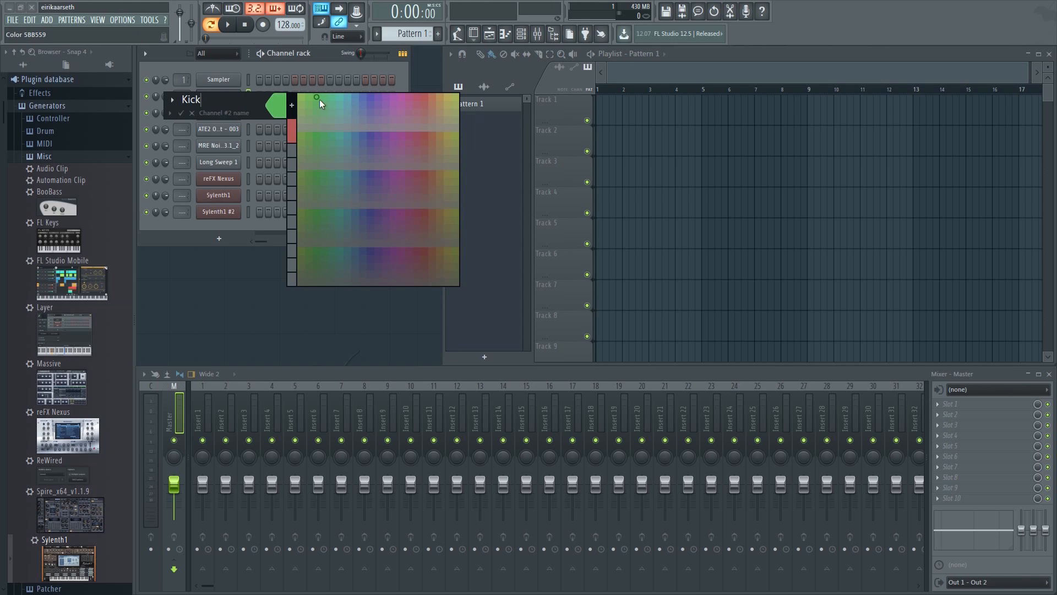
click(318, 103)
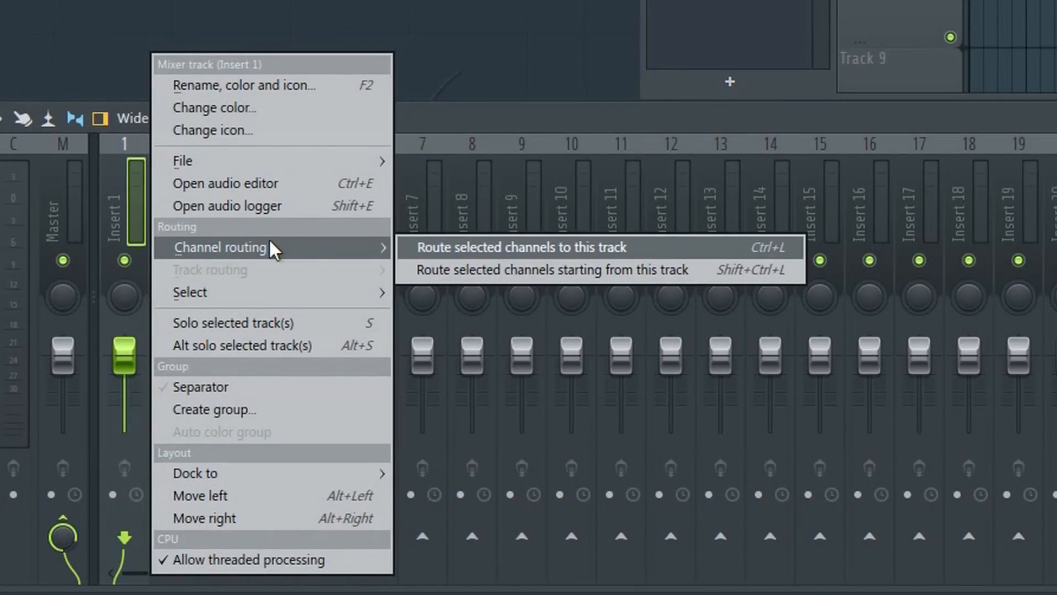
- Route the selected channels to their mixer tracks and name Insert 9 'Leads submix'
click(551, 270)
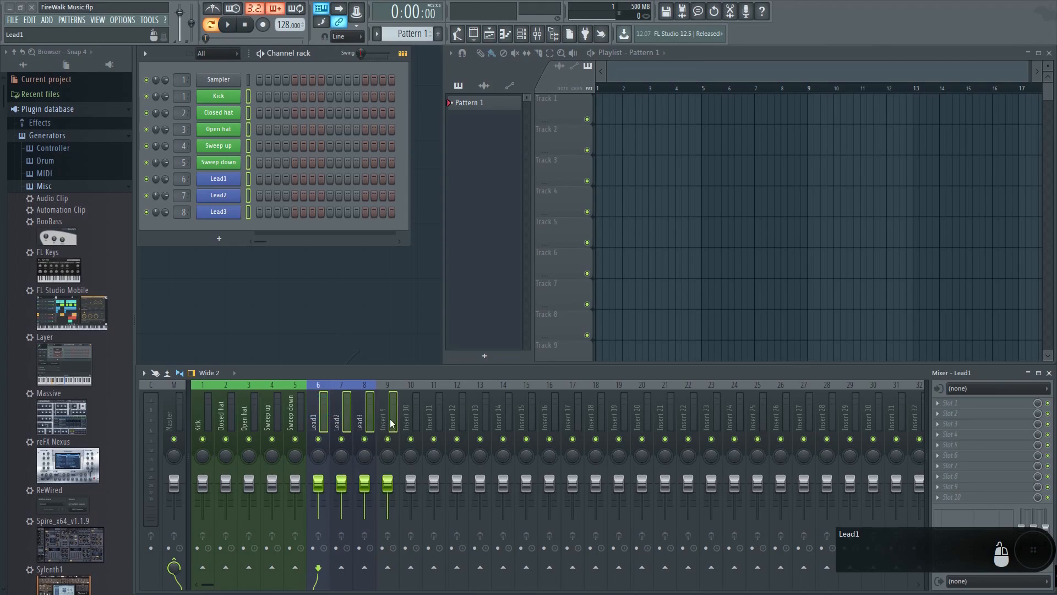
right_click(386, 421)
text(Leads submix)
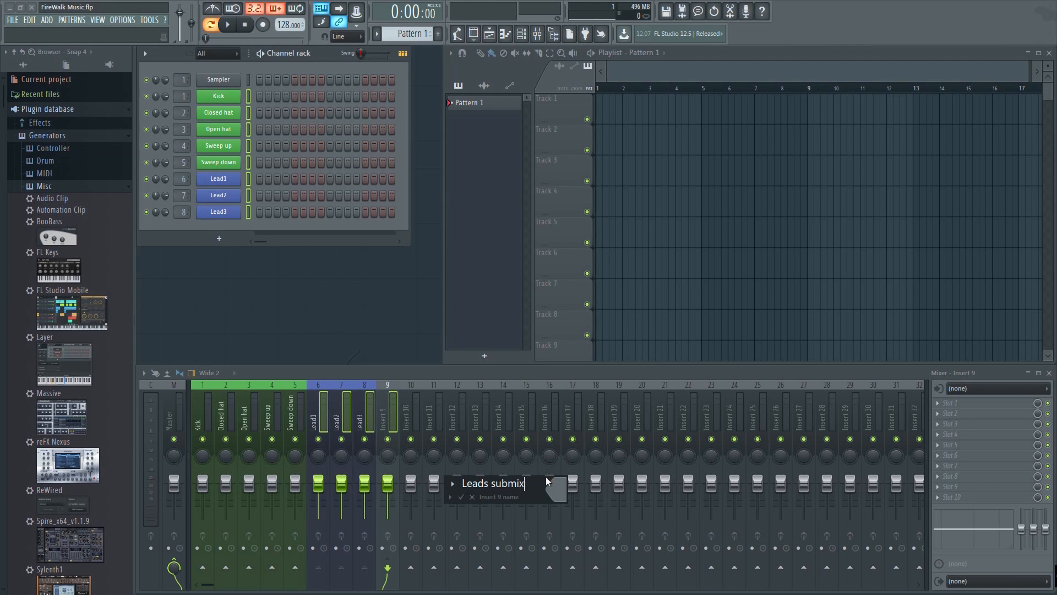
click(520, 496)
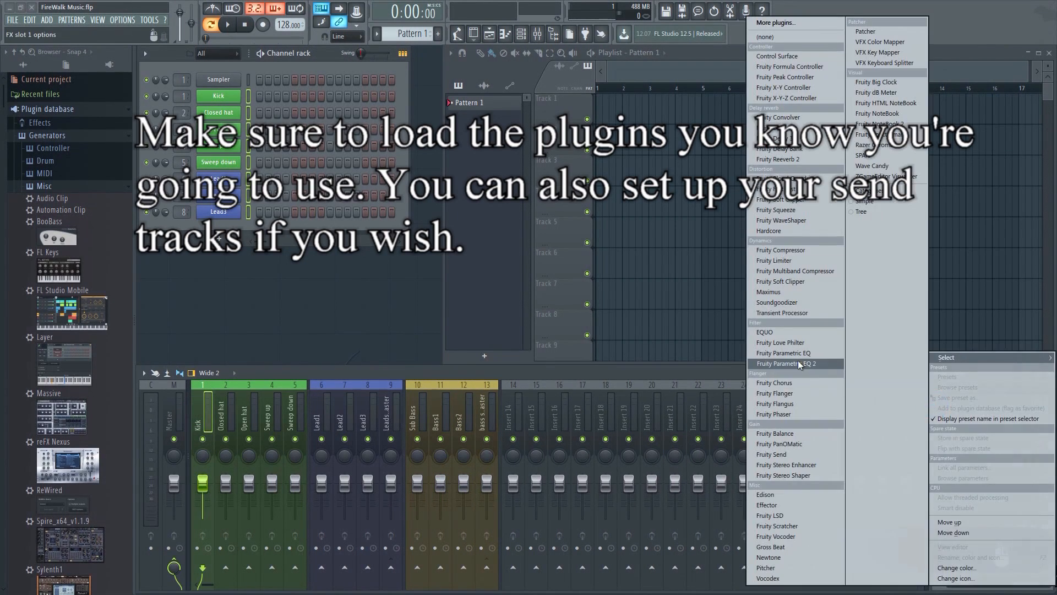
- Load Fruity Parametric EQ 2 into a bass mixer track's effect slot
click(784, 364)
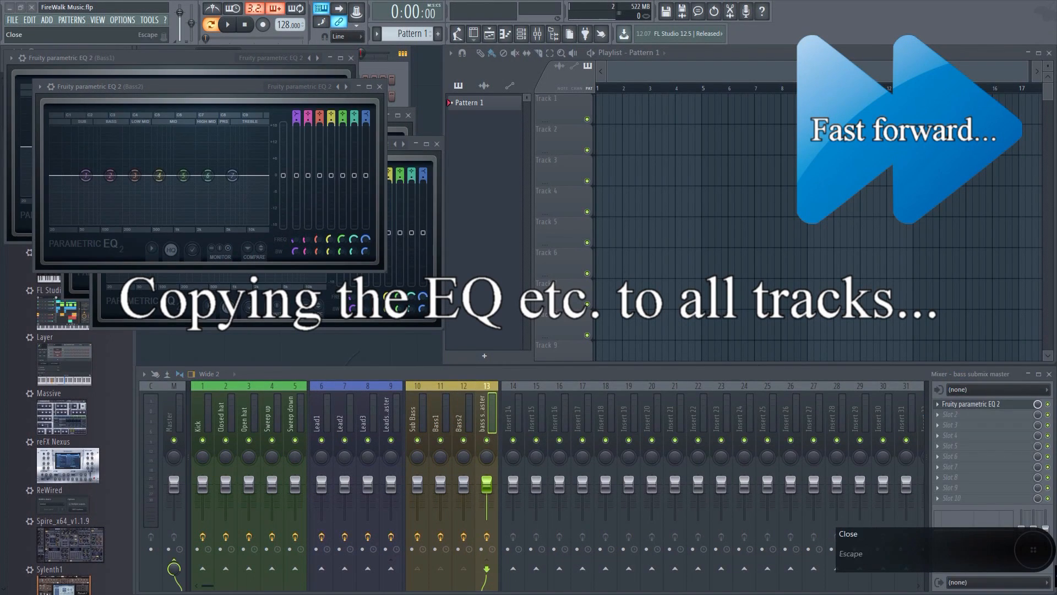
- Close the EQ window and bring up the project's Save As dialog from the File menu
click(295, 427)
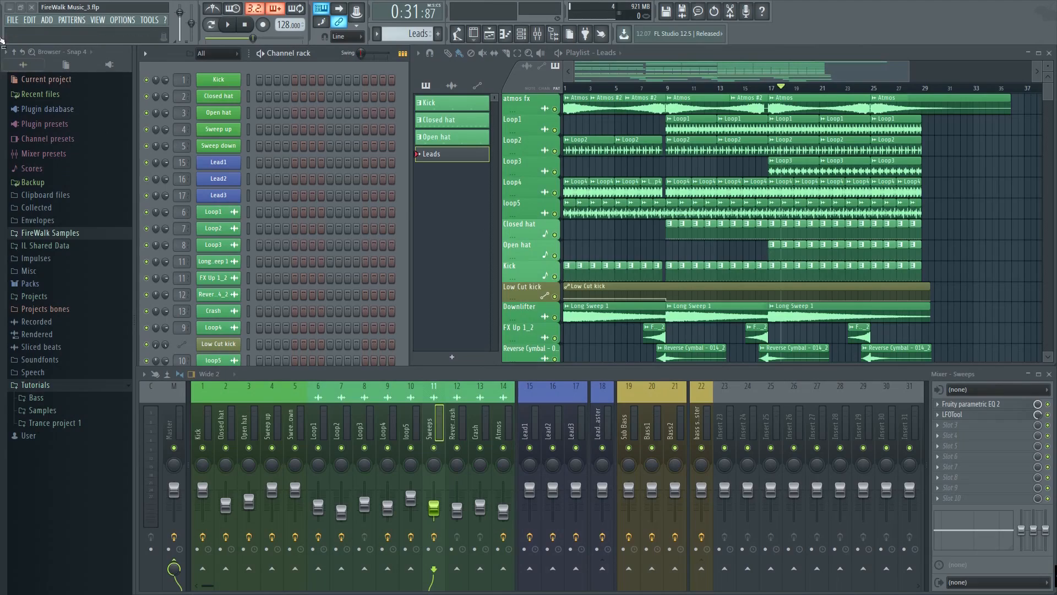
click(11, 20)
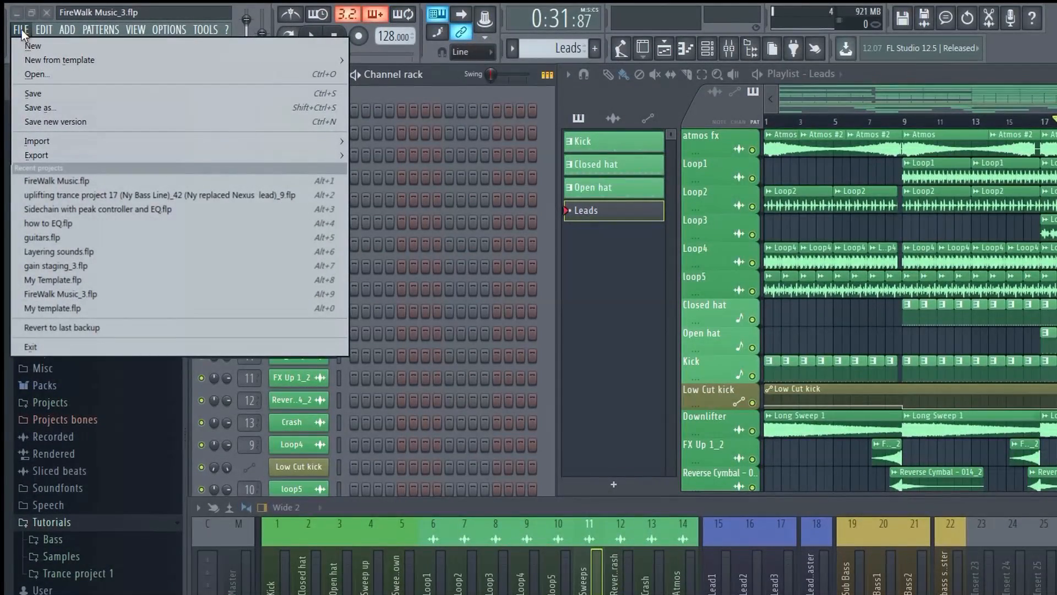
mouse_move(106, 117)
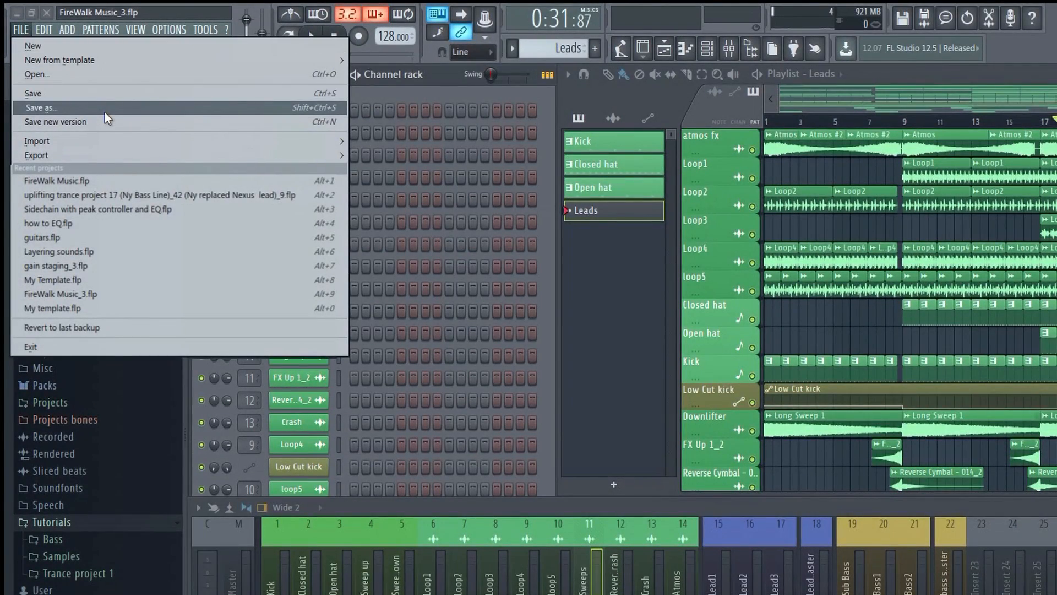
click(39, 108)
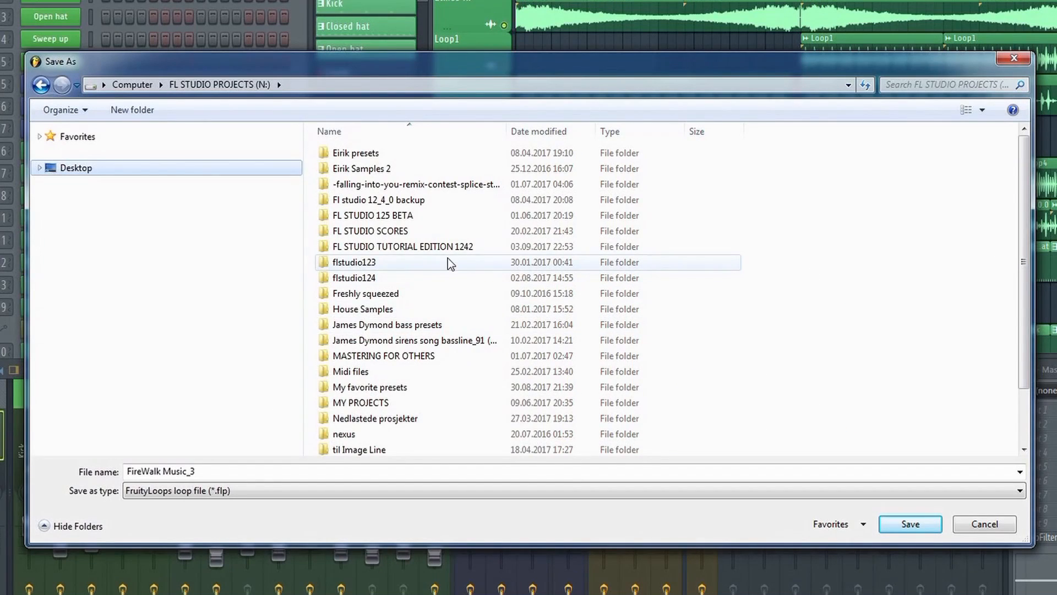
- Navigate the Save As dialog to FL STUDIO TUTORIAL EDITION 1242 > Data > Projects > Templates
double_click(402, 246)
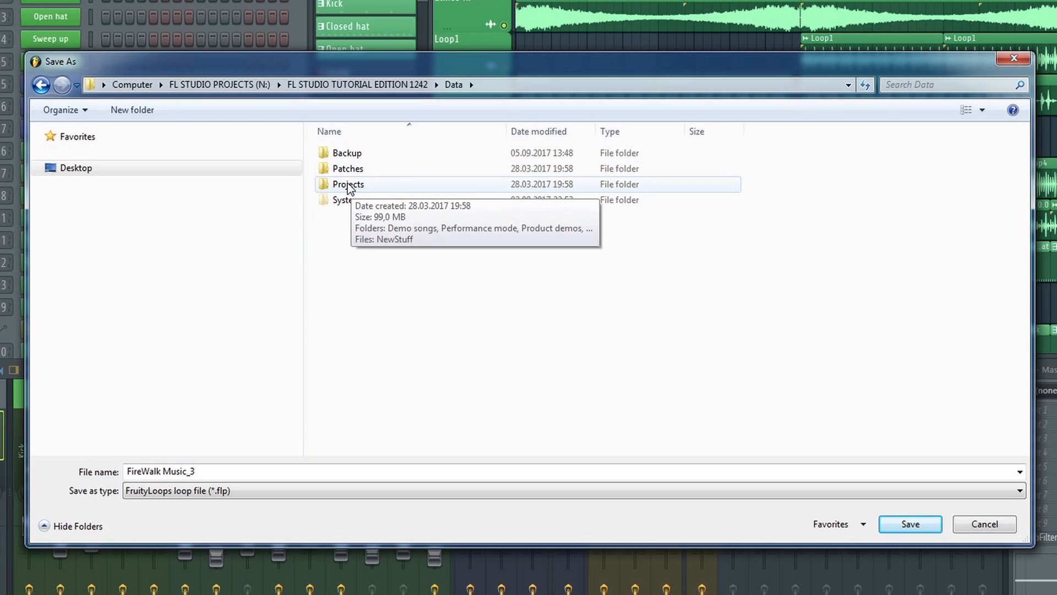
double_click(348, 184)
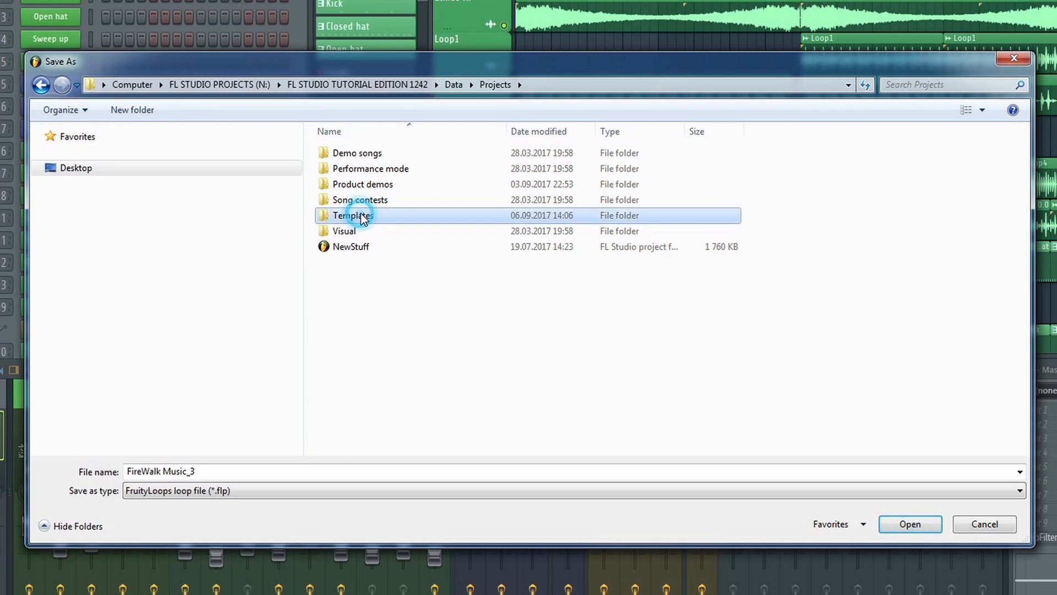
double_click(352, 216)
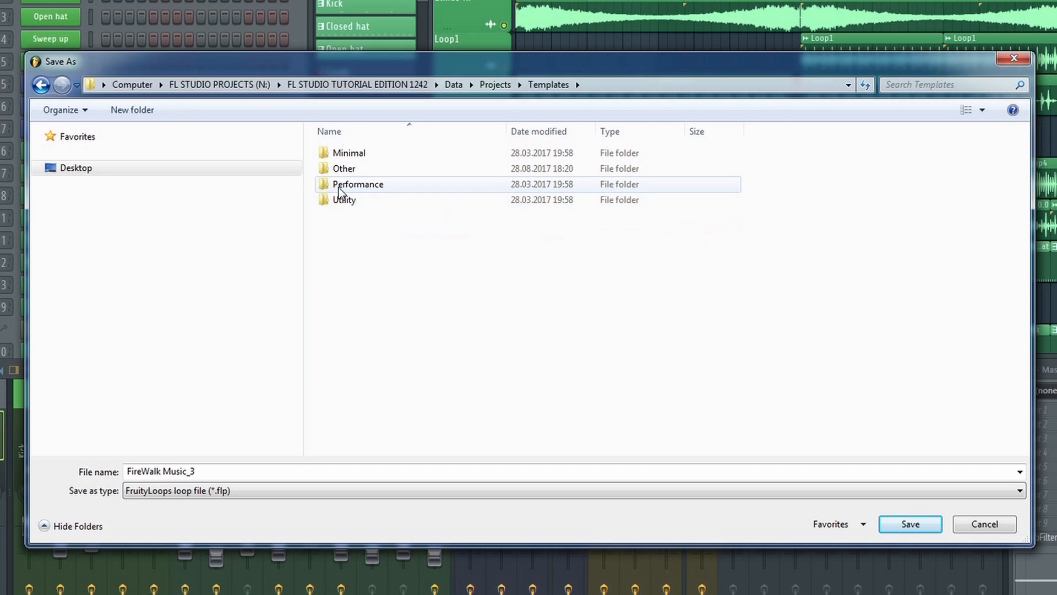
mouse_move(355, 153)
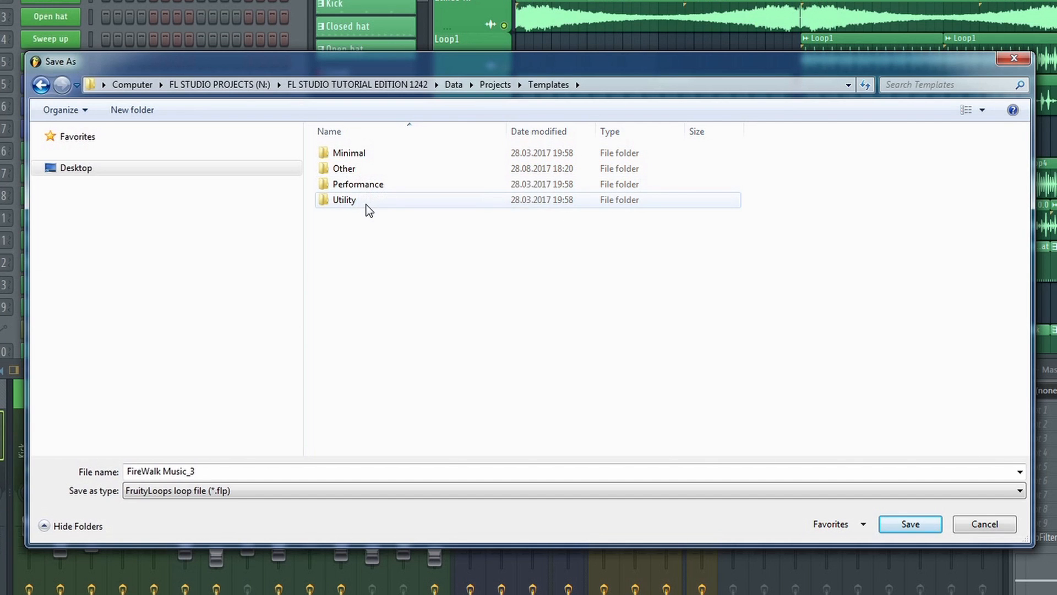
click(374, 244)
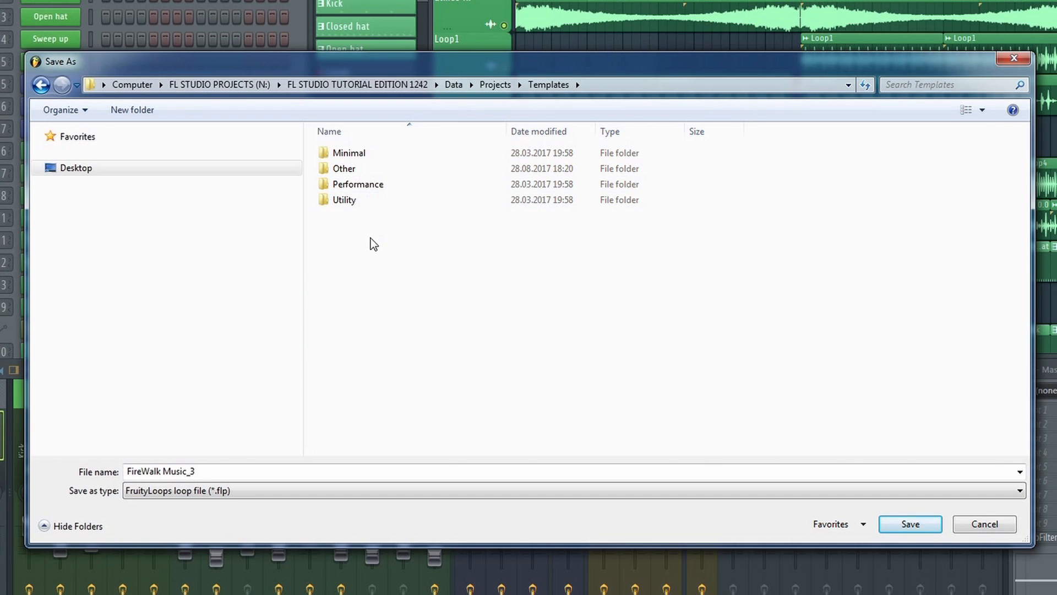
click(373, 243)
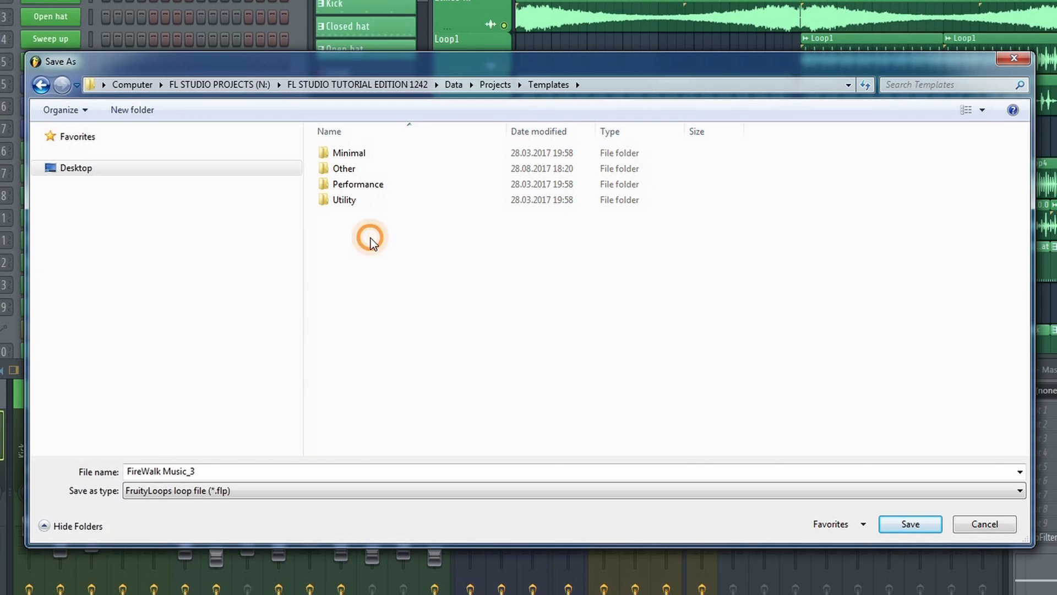
- Create a new folder named 'My Templates' inside the Templates folder
right_click(371, 240)
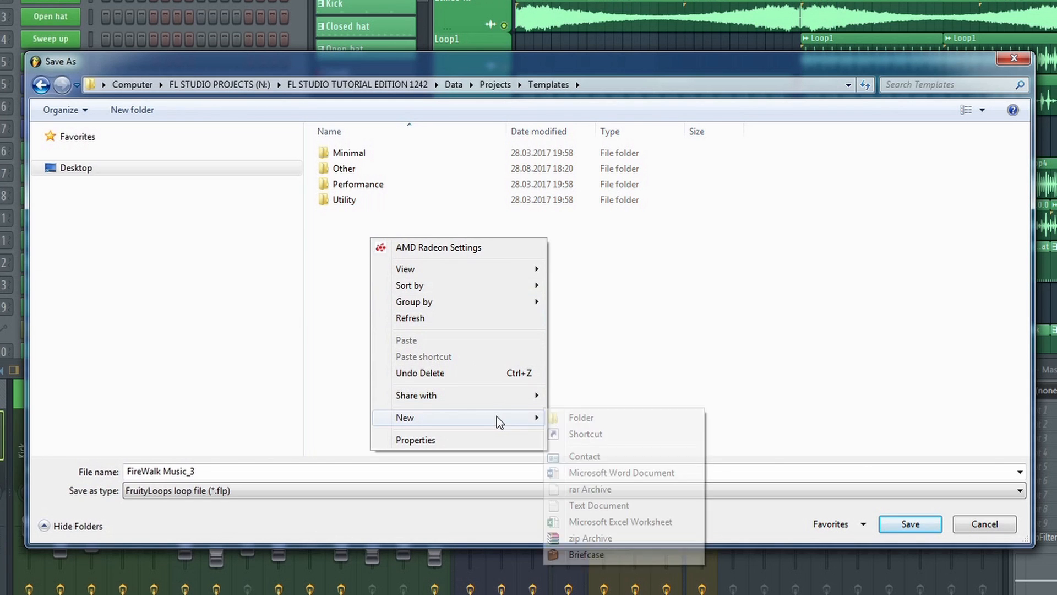
click(582, 417)
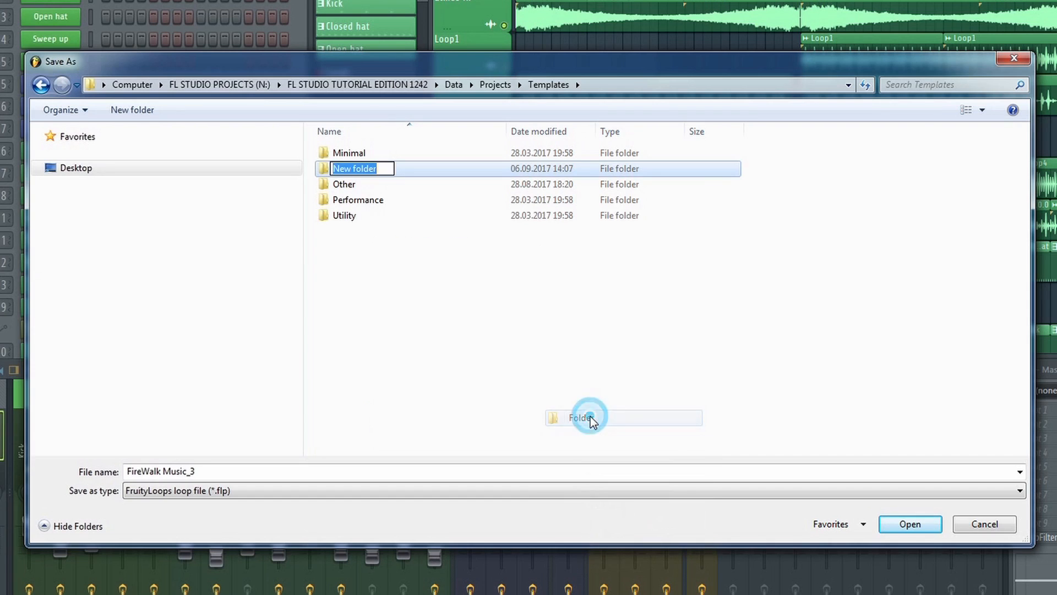
text(My Te)
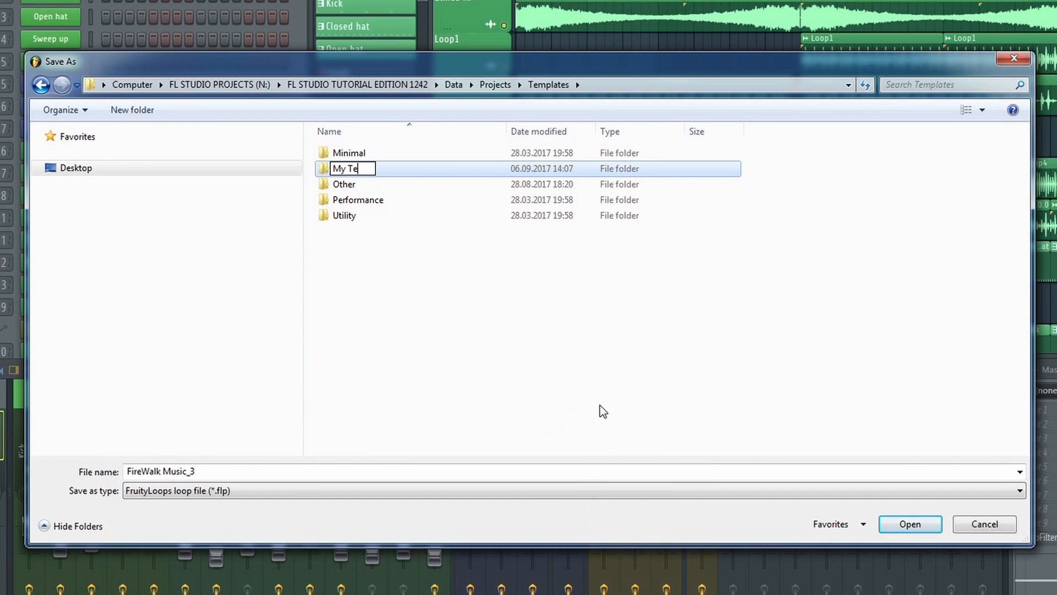
key(Enter)
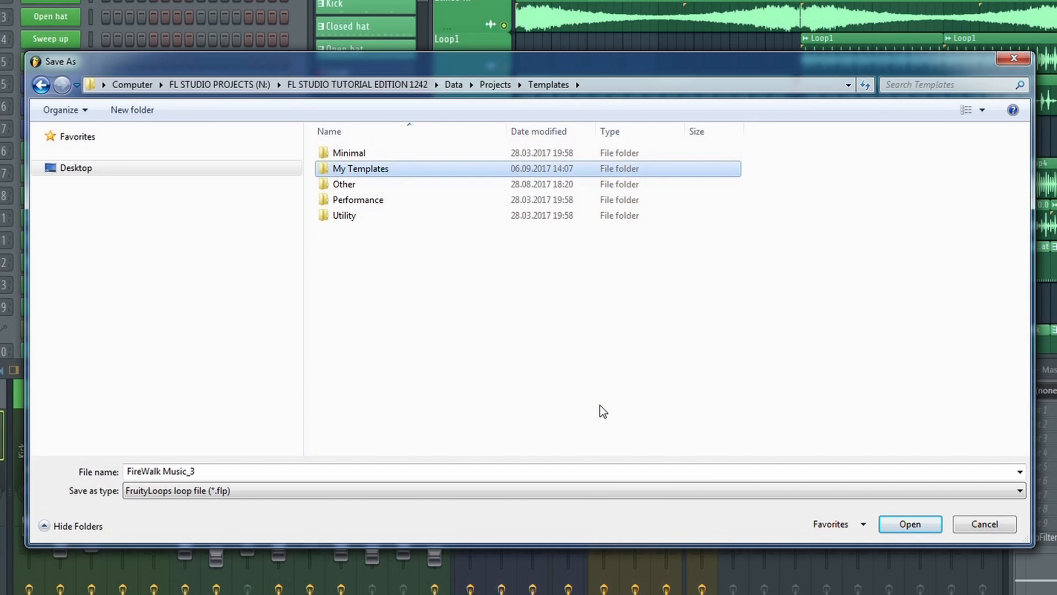
mouse_move(355, 183)
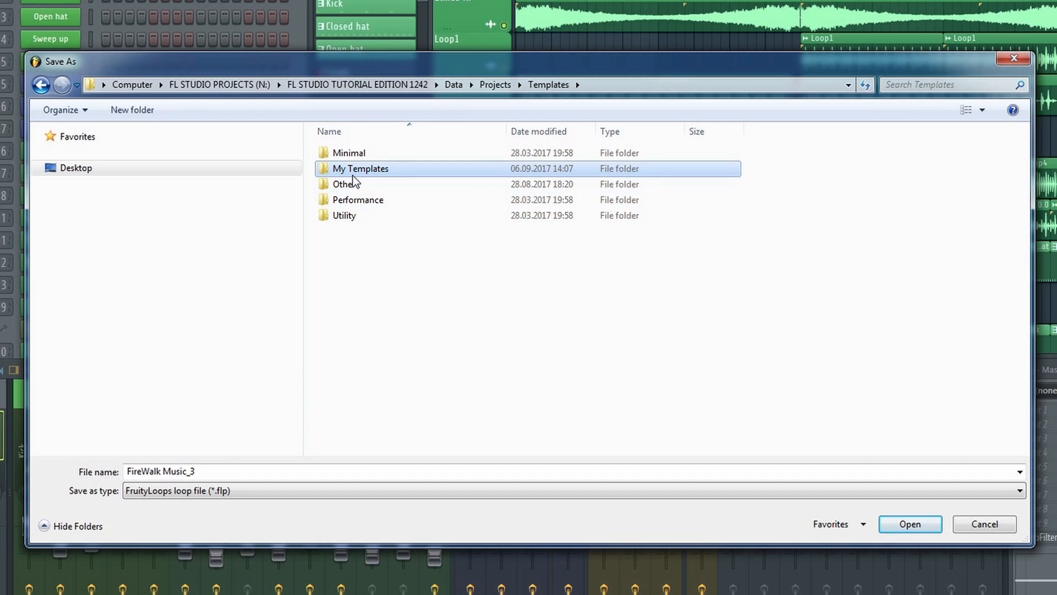
- Save the project as 'My Template' inside the My Templates folder
double_click(360, 168)
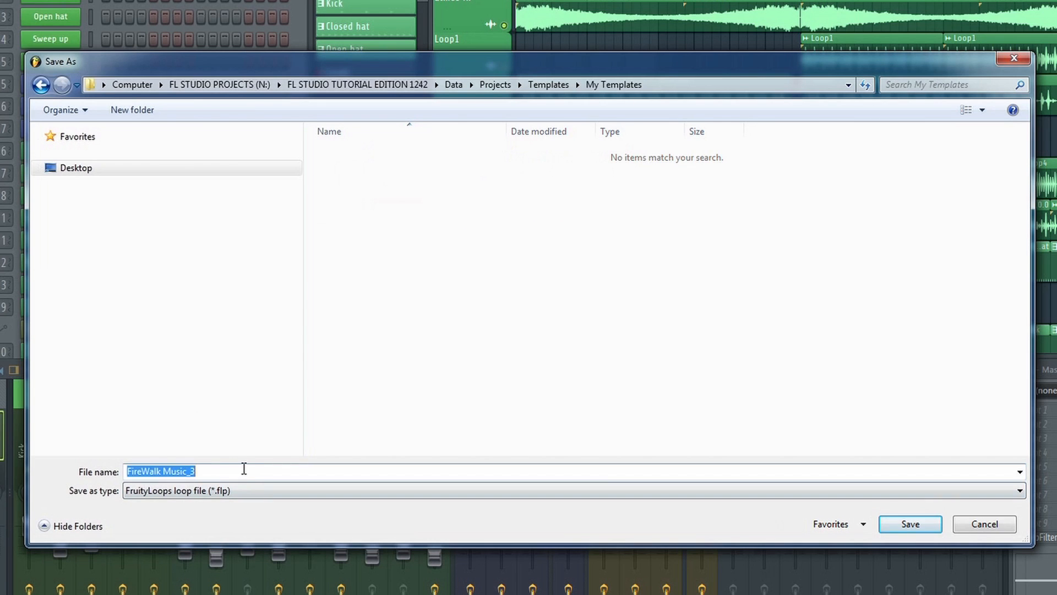
text(My Template)
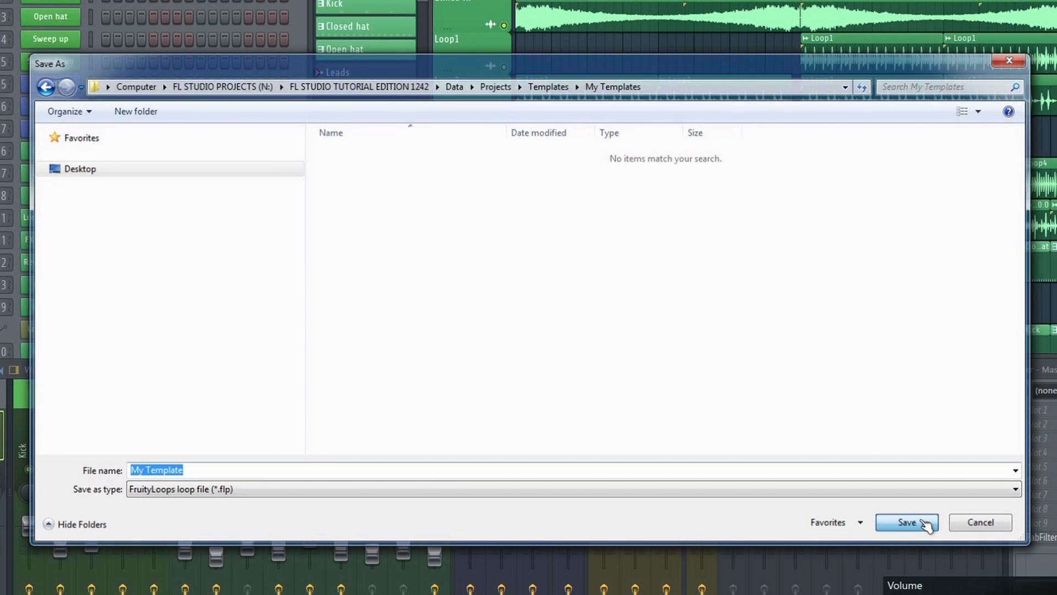
click(906, 522)
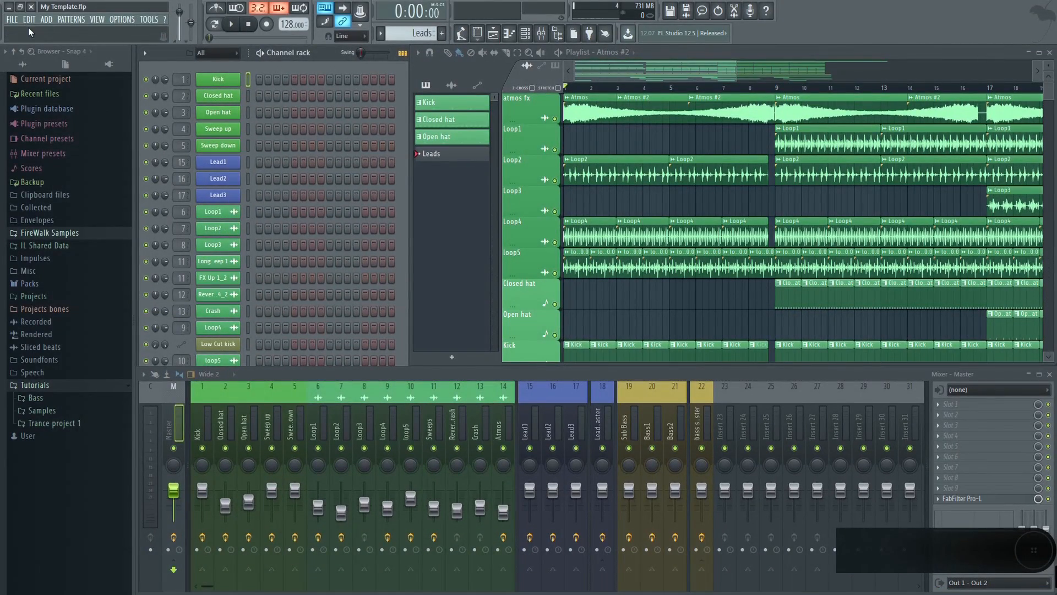
- Exit FL Studio and relaunch it from the FL Studio 12 desktop shortcut
click(9, 20)
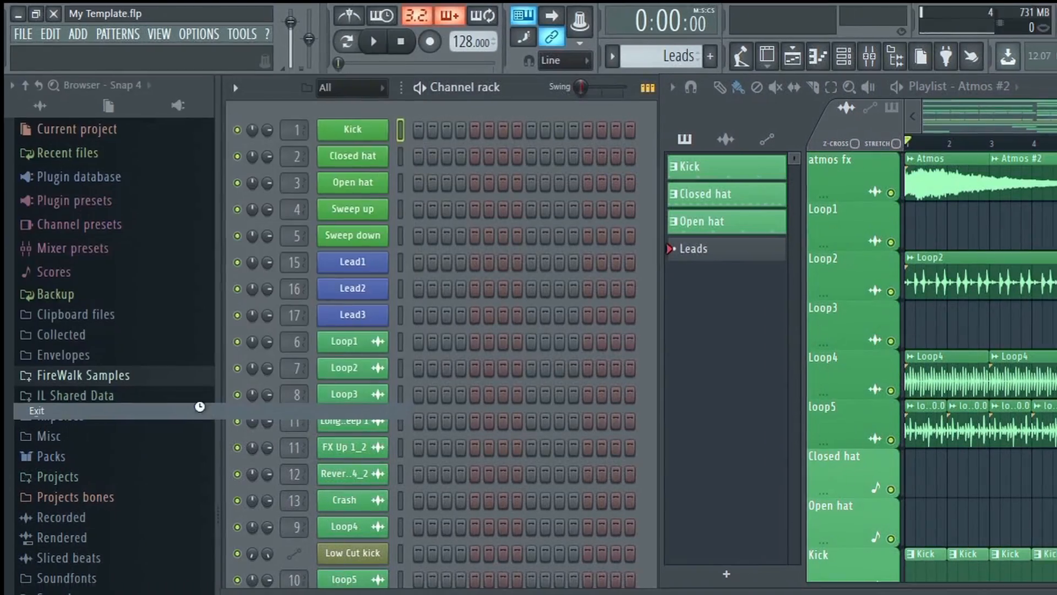
click(36, 411)
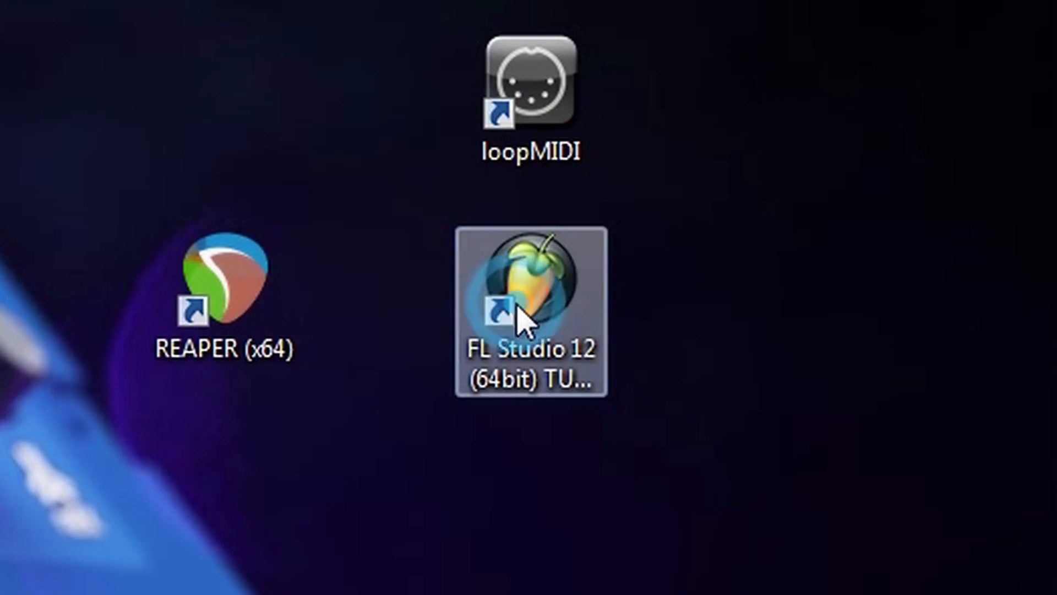
double_click(531, 299)
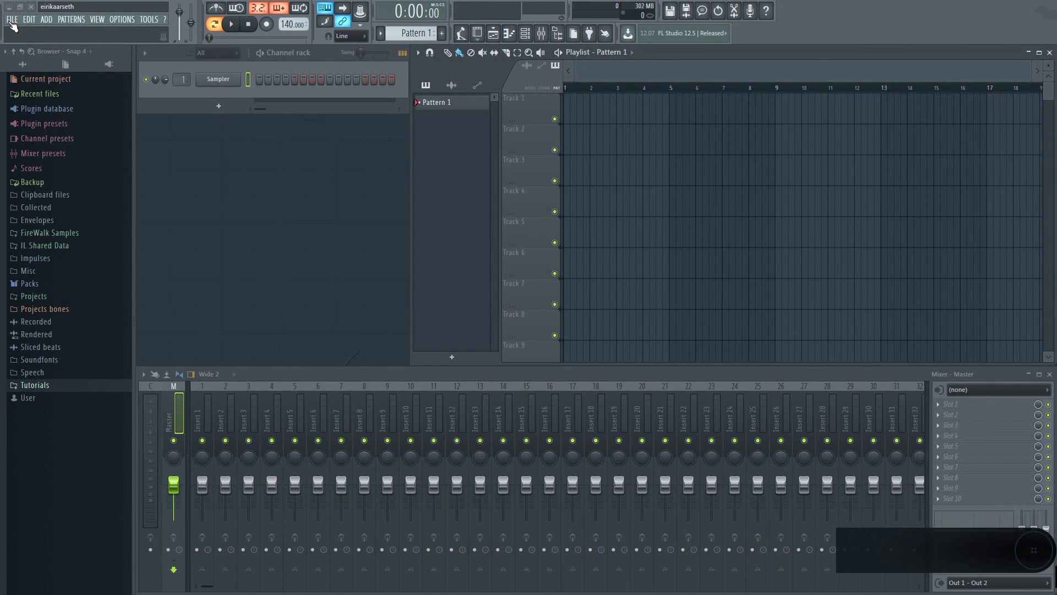
- Create a new project from 'My Template' using File > New from template
click(20, 19)
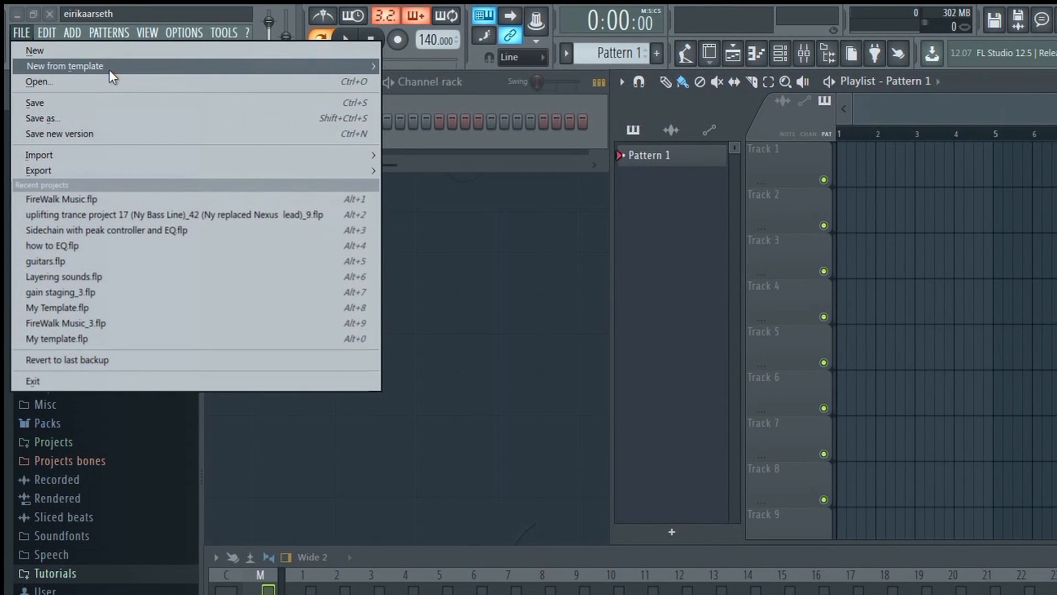
mouse_move(467, 85)
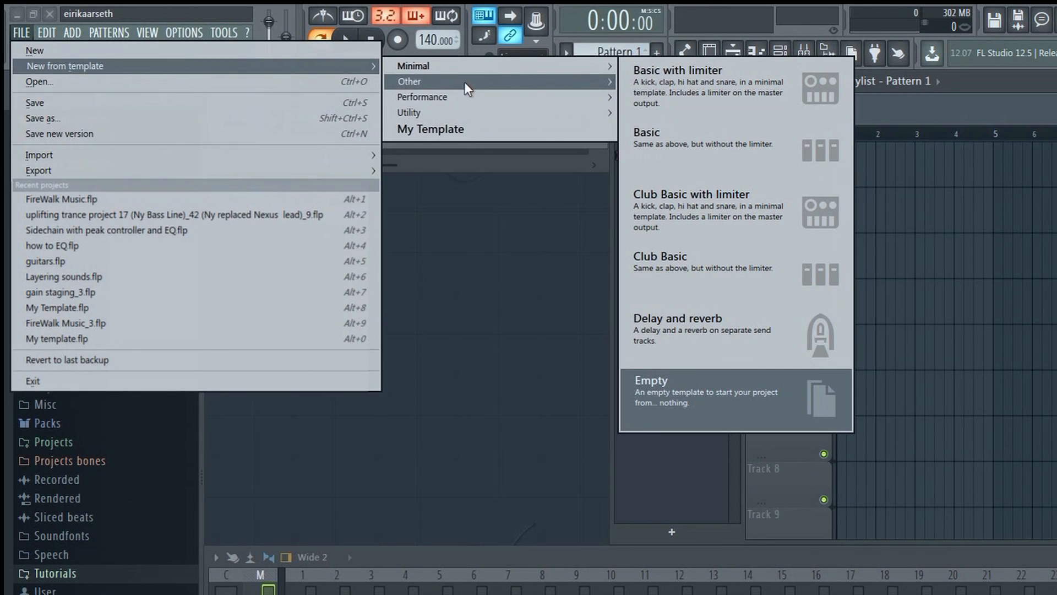
mouse_move(539, 142)
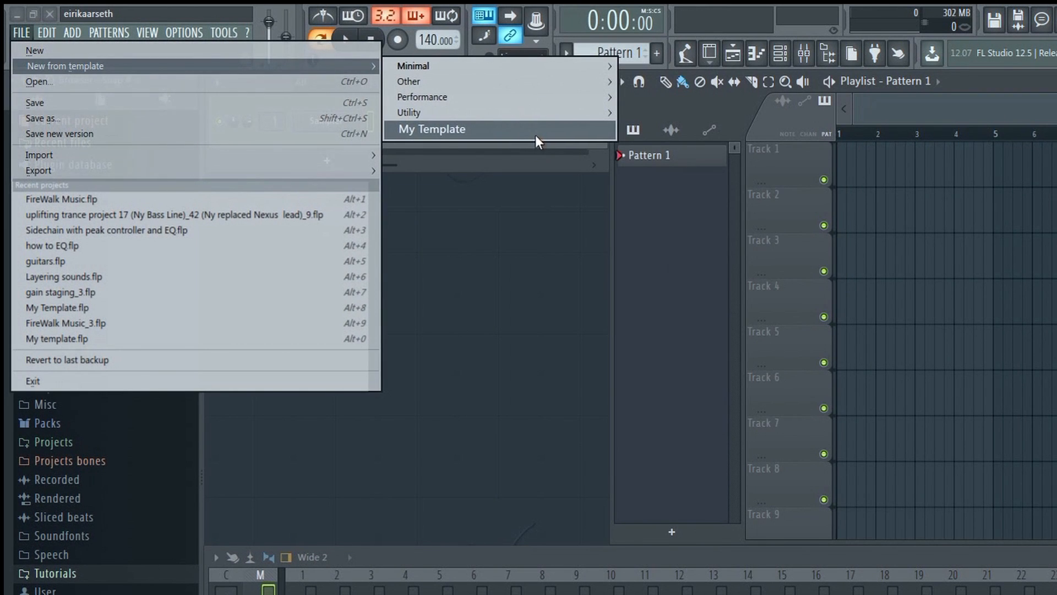
mouse_move(556, 136)
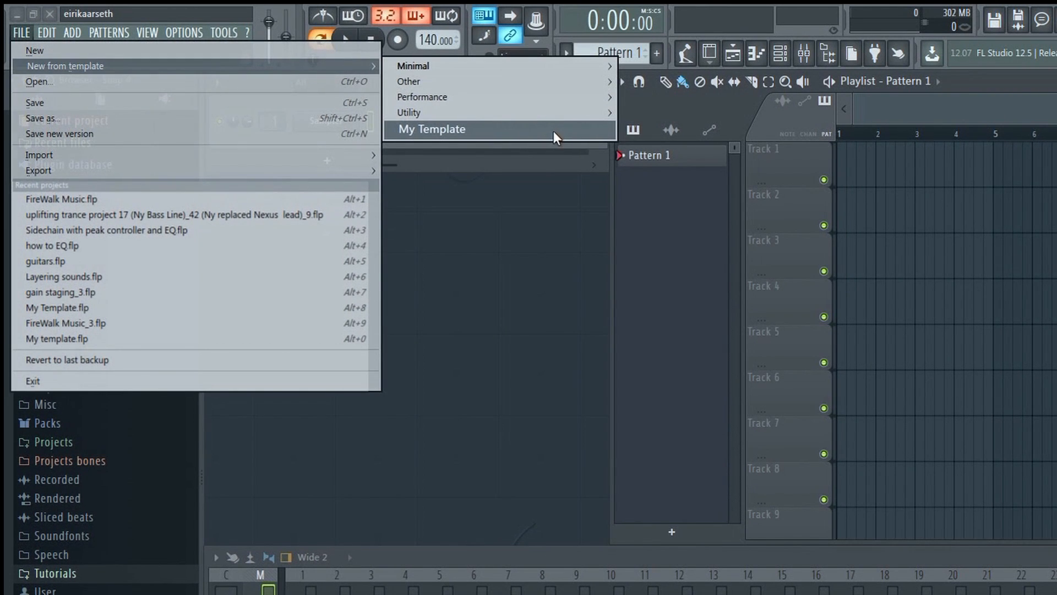
click(431, 129)
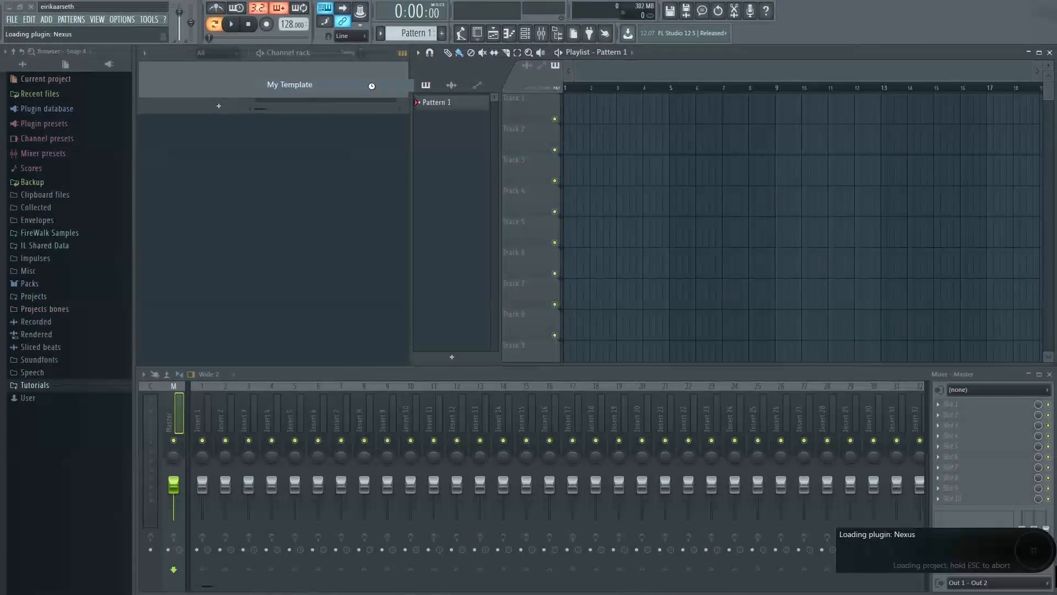